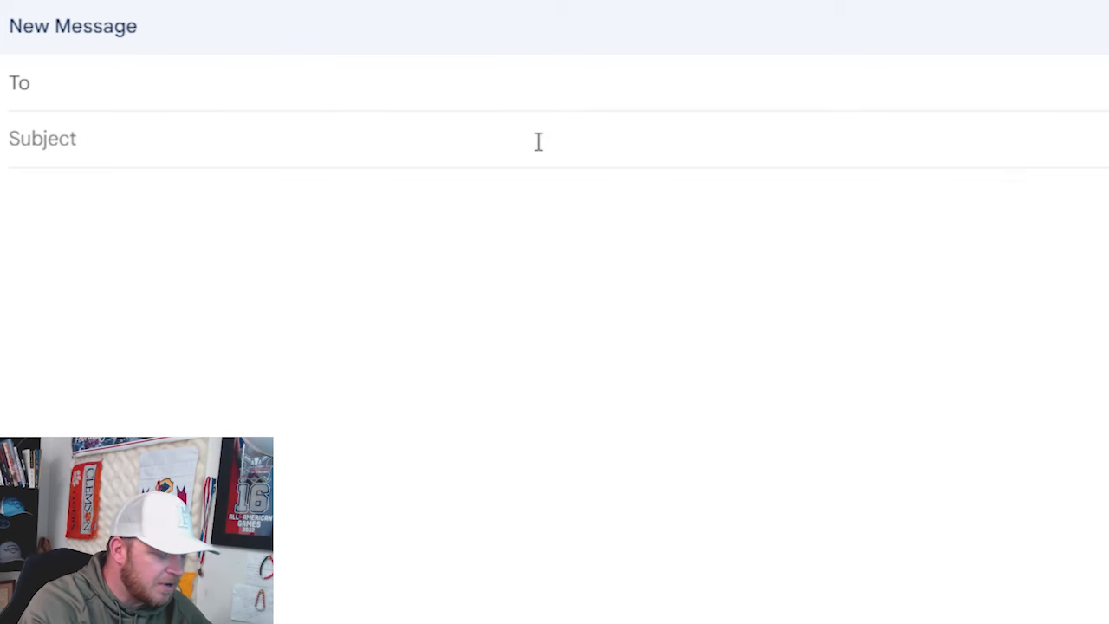
Step: Enter the coach's email address as the new message's recipient
text(right)
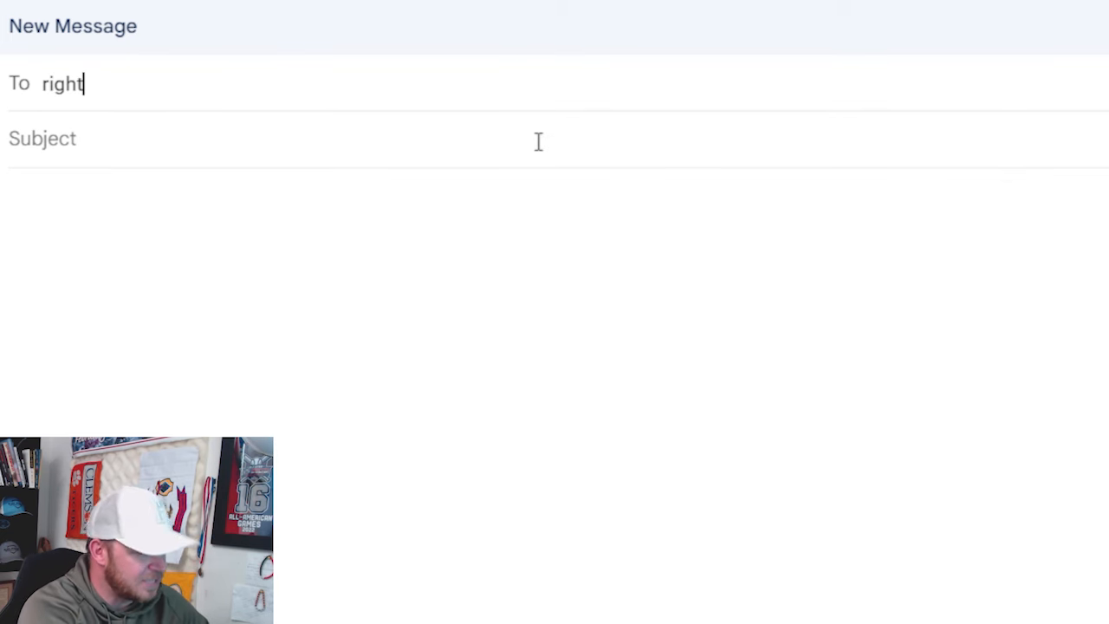
text(email@gmail.com)
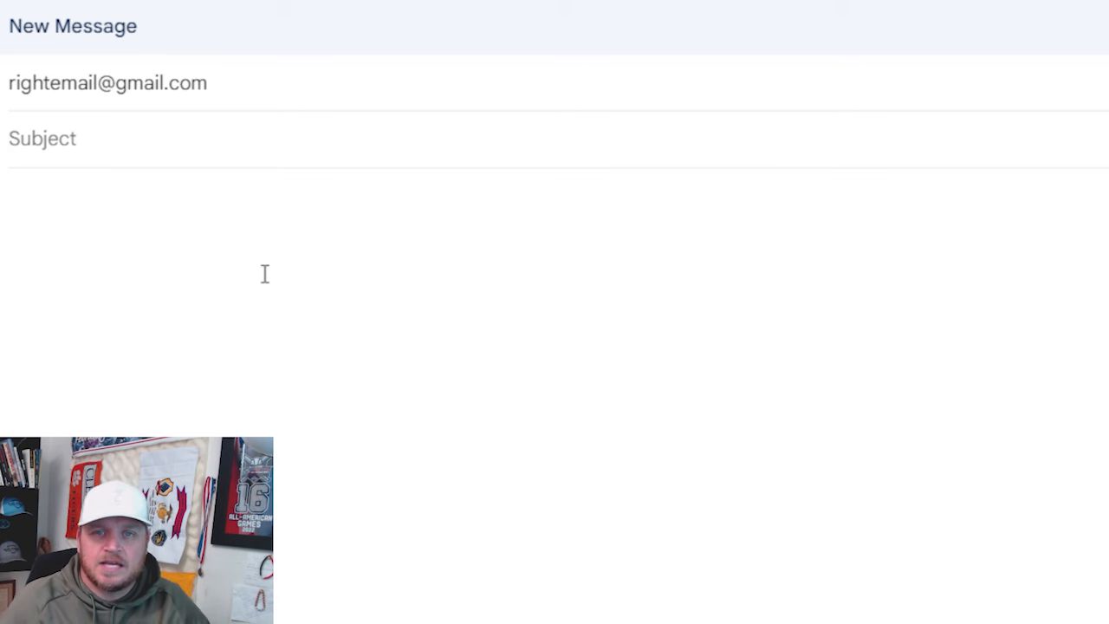
click(41, 139)
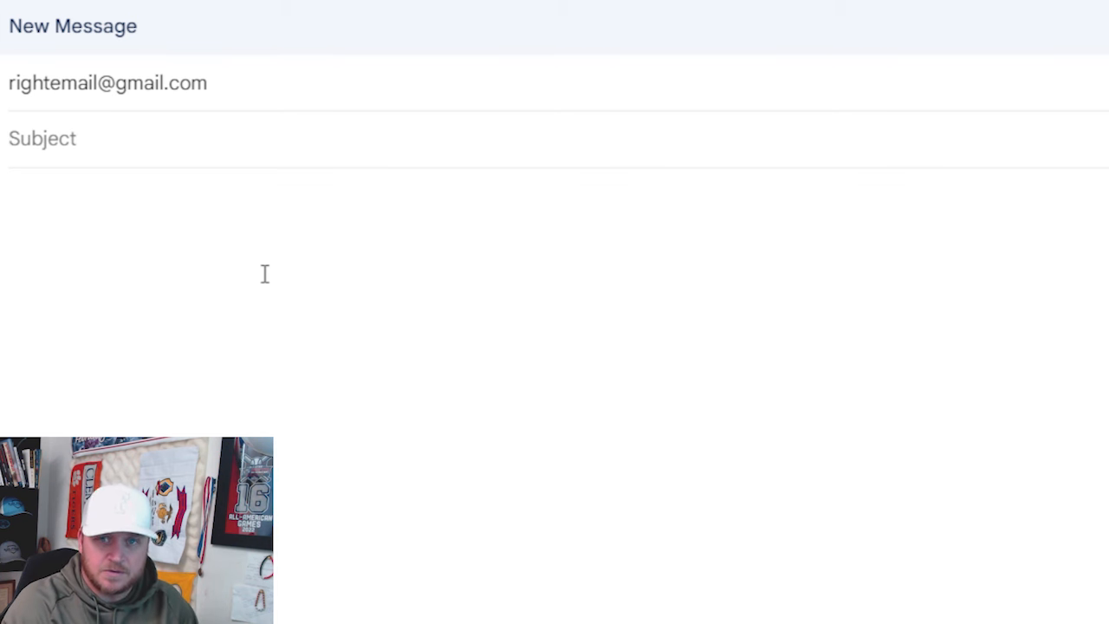
click(43, 138)
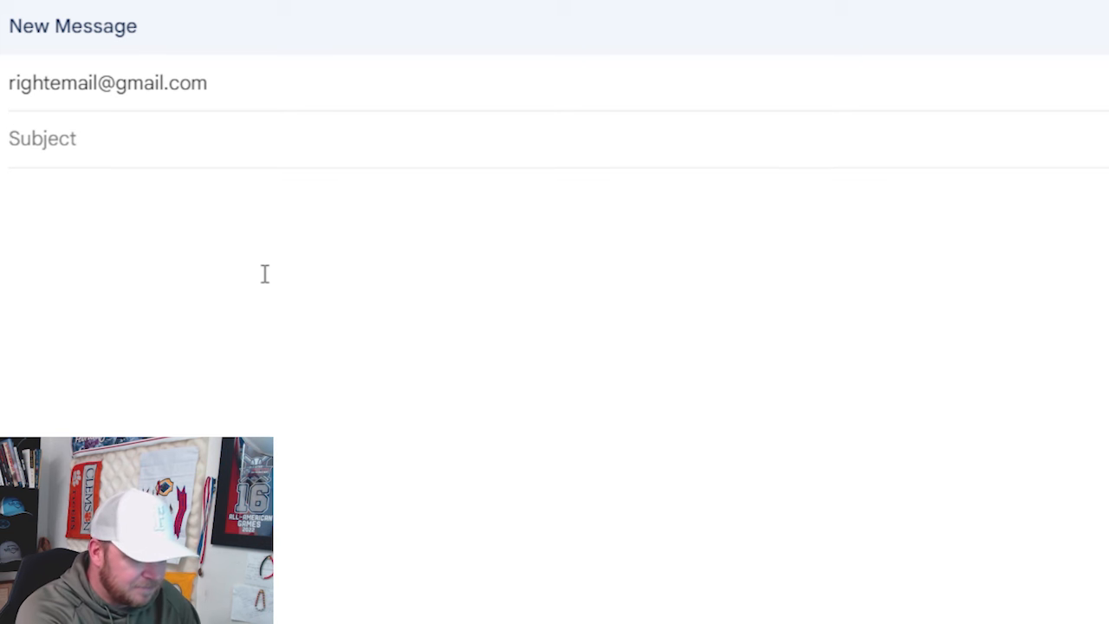
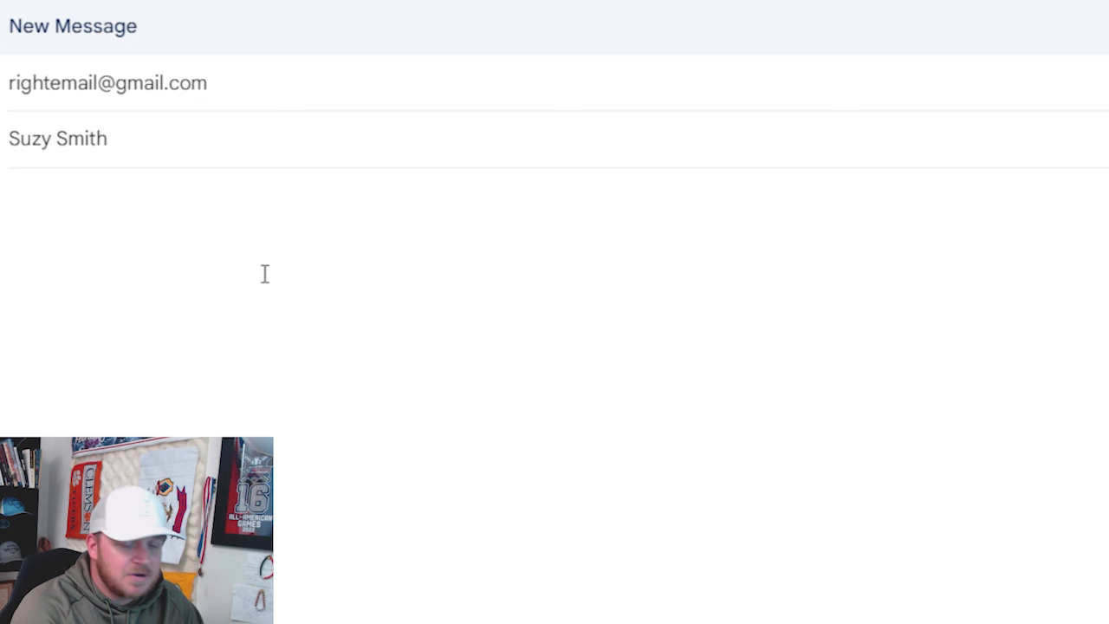
click(58, 139)
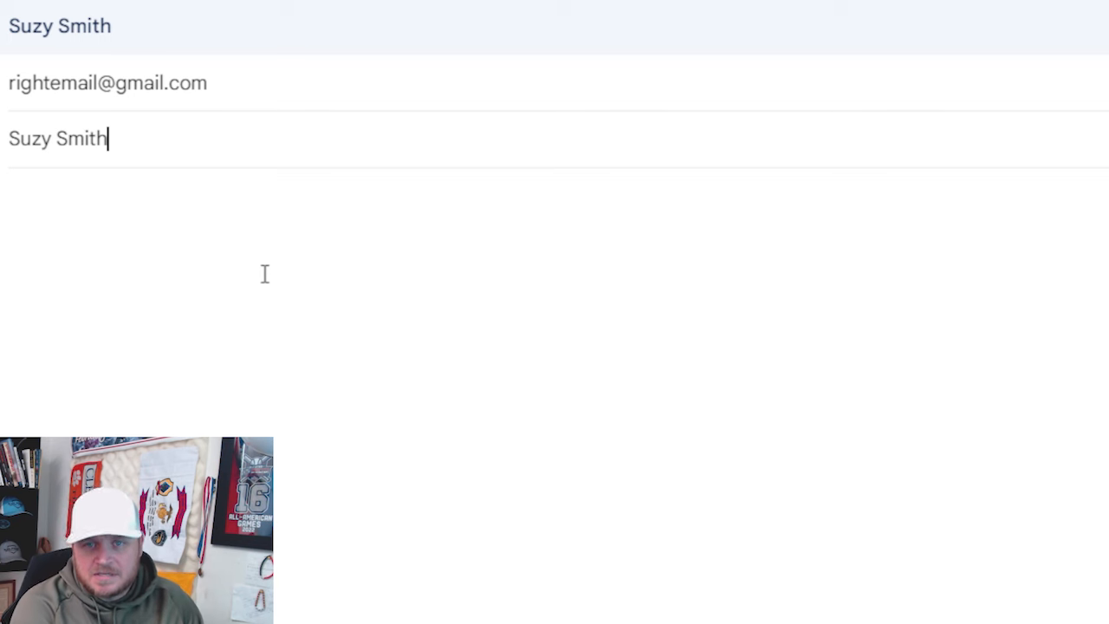
text(-)
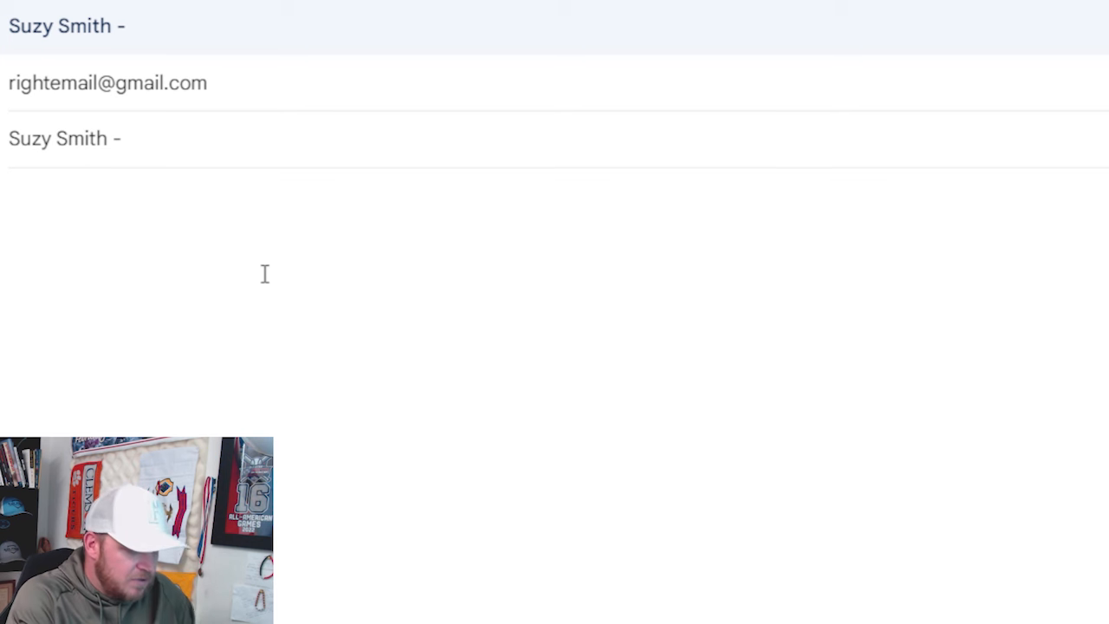
Step: Add the position 'P/SS' after the name in the subject
click(126, 139)
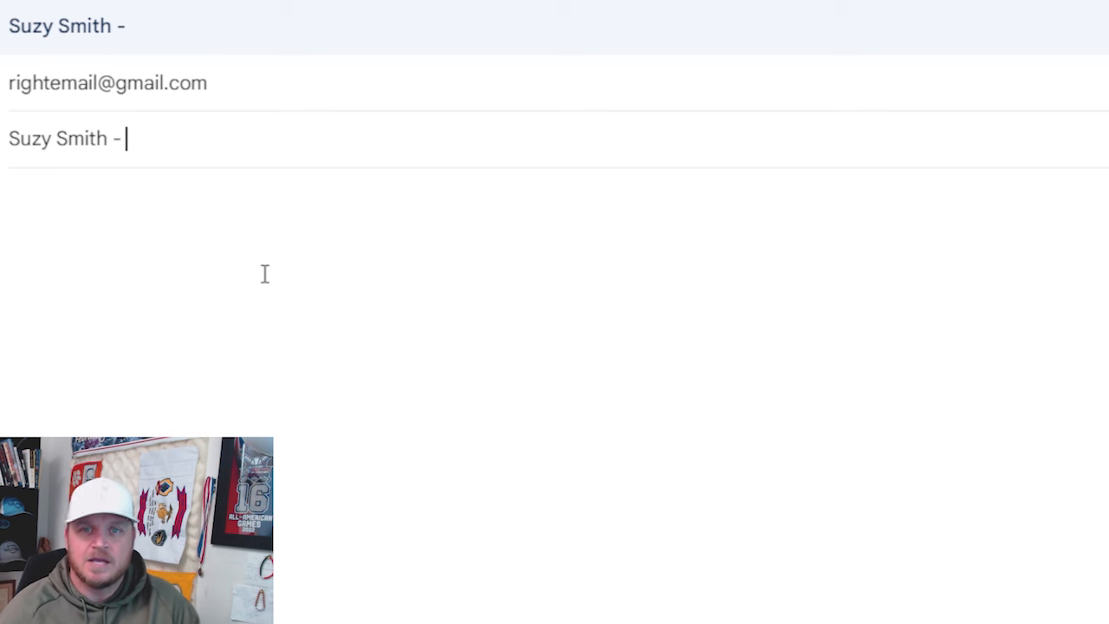
text(P)
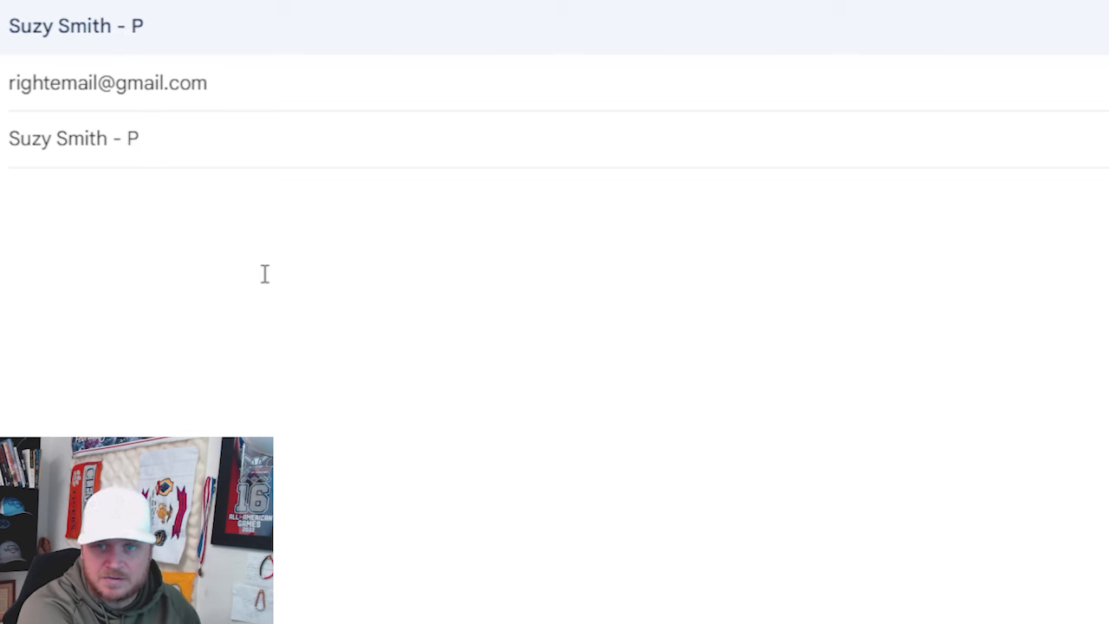
click(73, 138)
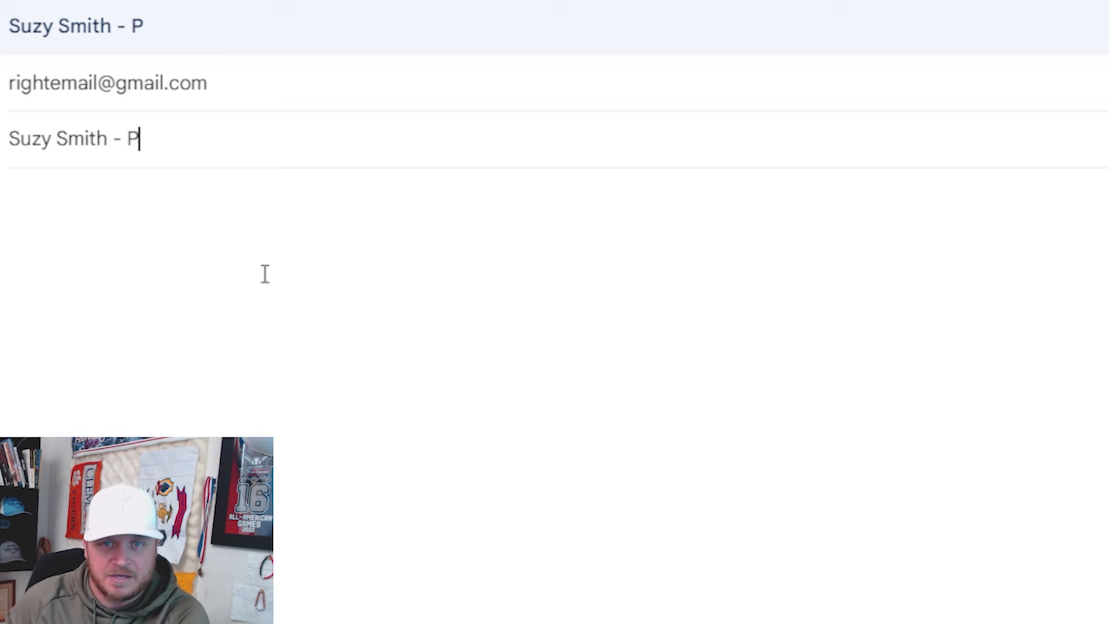
key(Backspace)
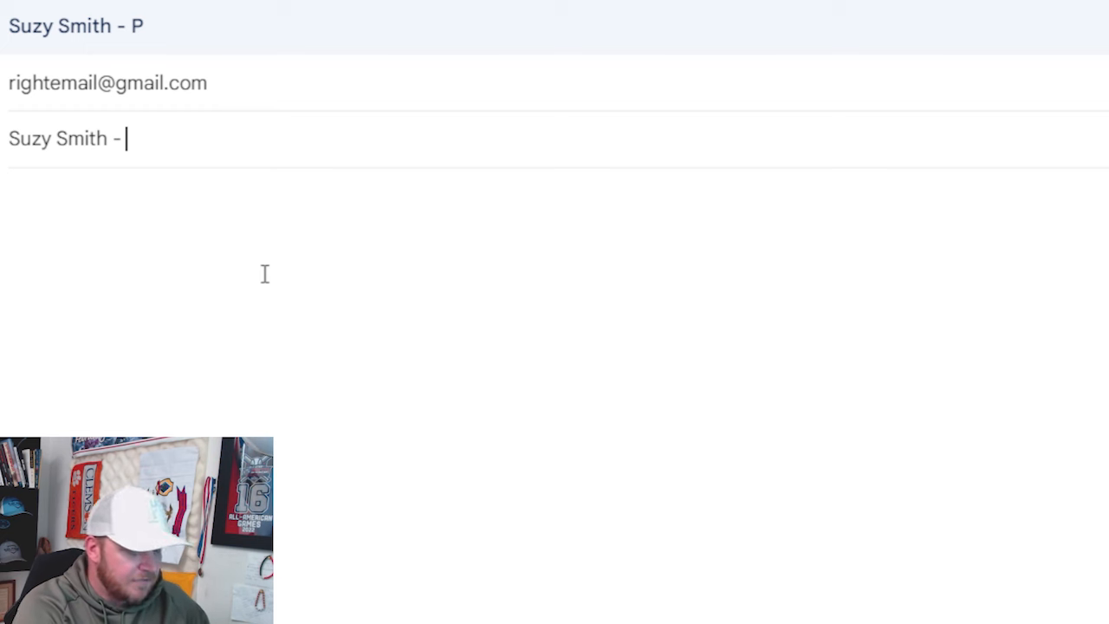
text(SS)
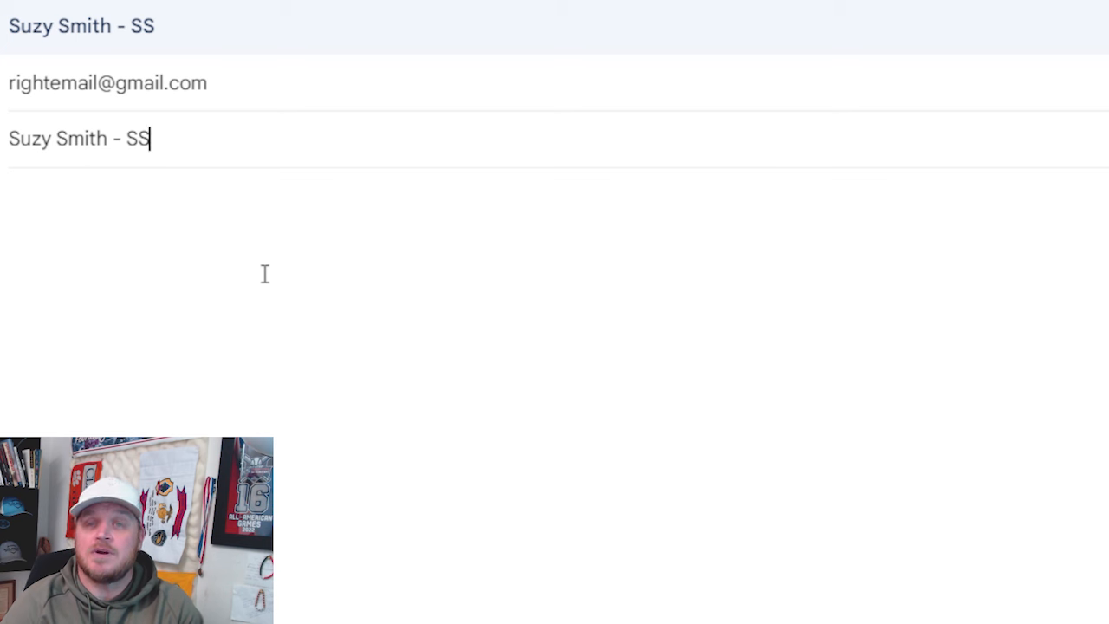
text(P)
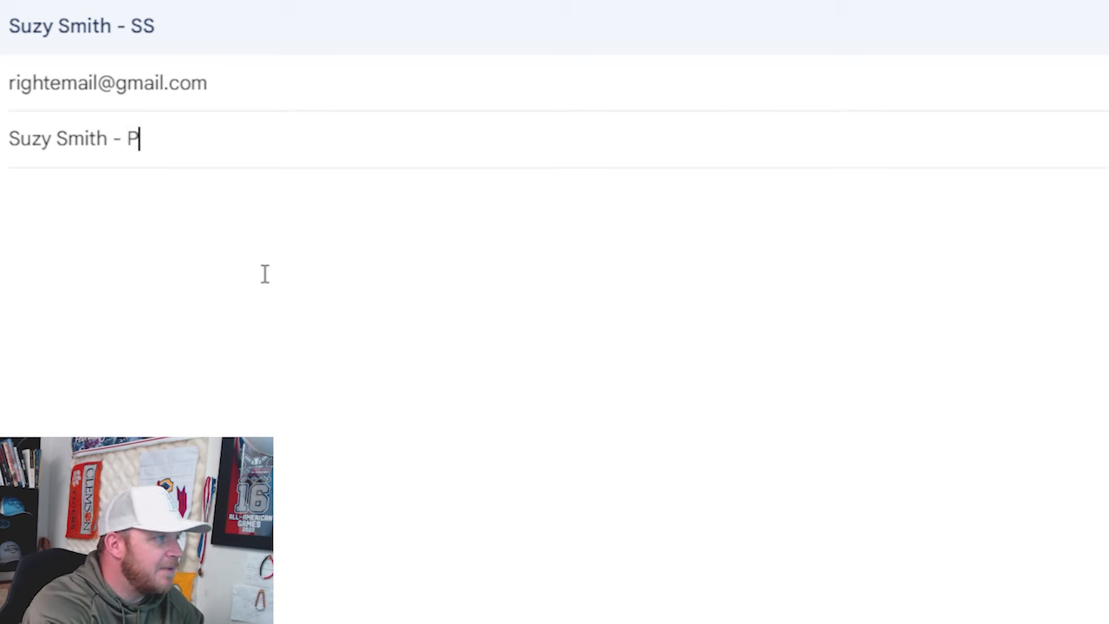
text(/)
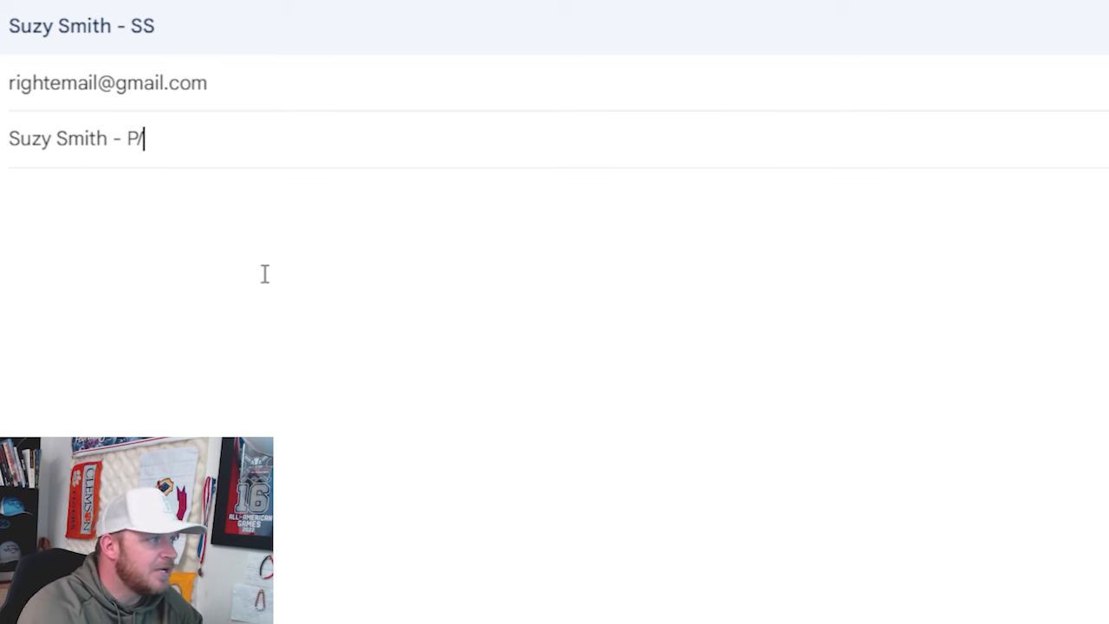
text(SS -)
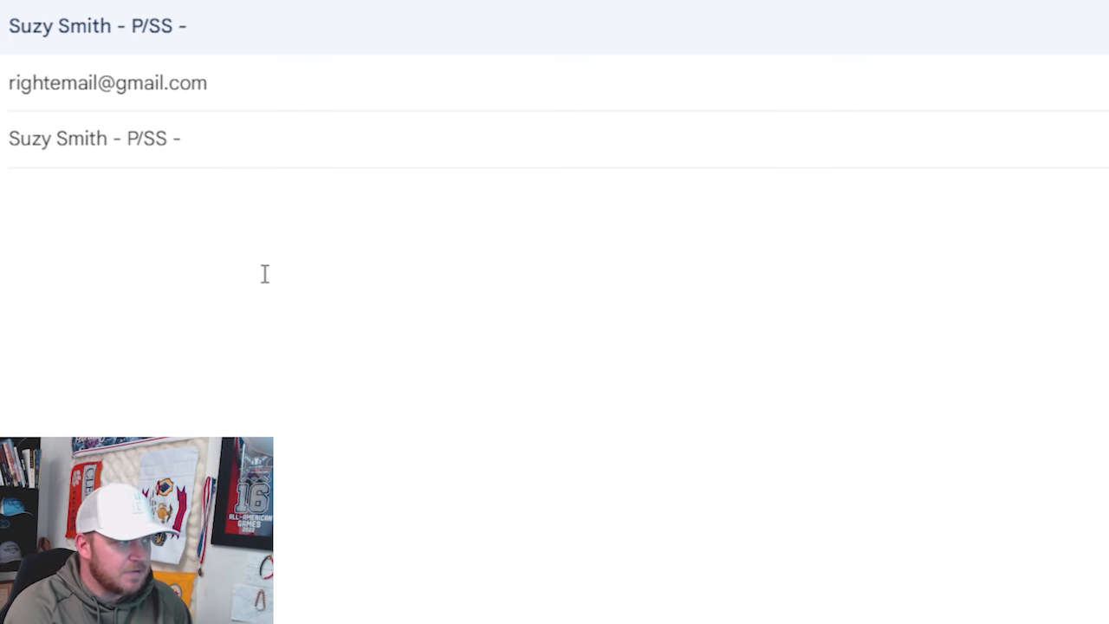
Step: Extend the subject after 2025 with '- 3.8 gpa - H-1 3.5 - EV 72'
click(186, 139)
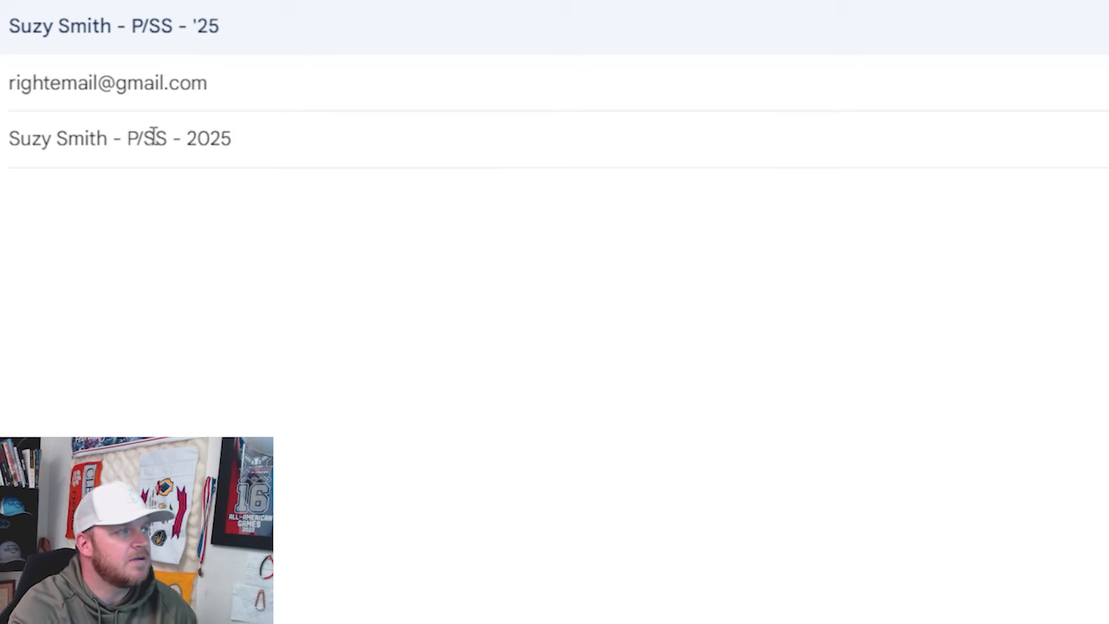
click(234, 138)
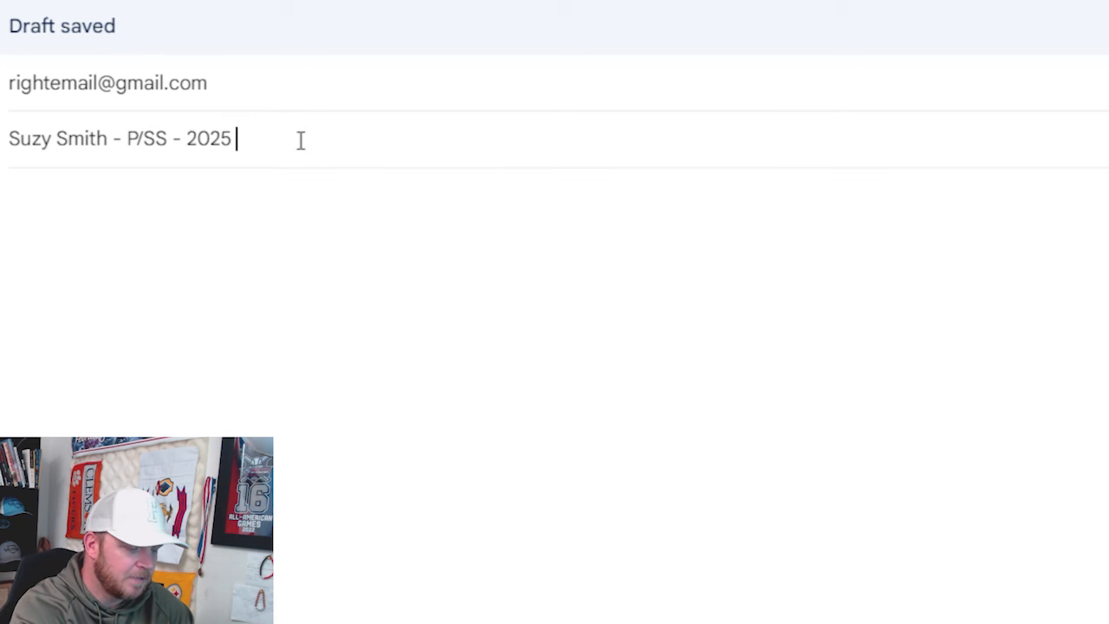
text(-)
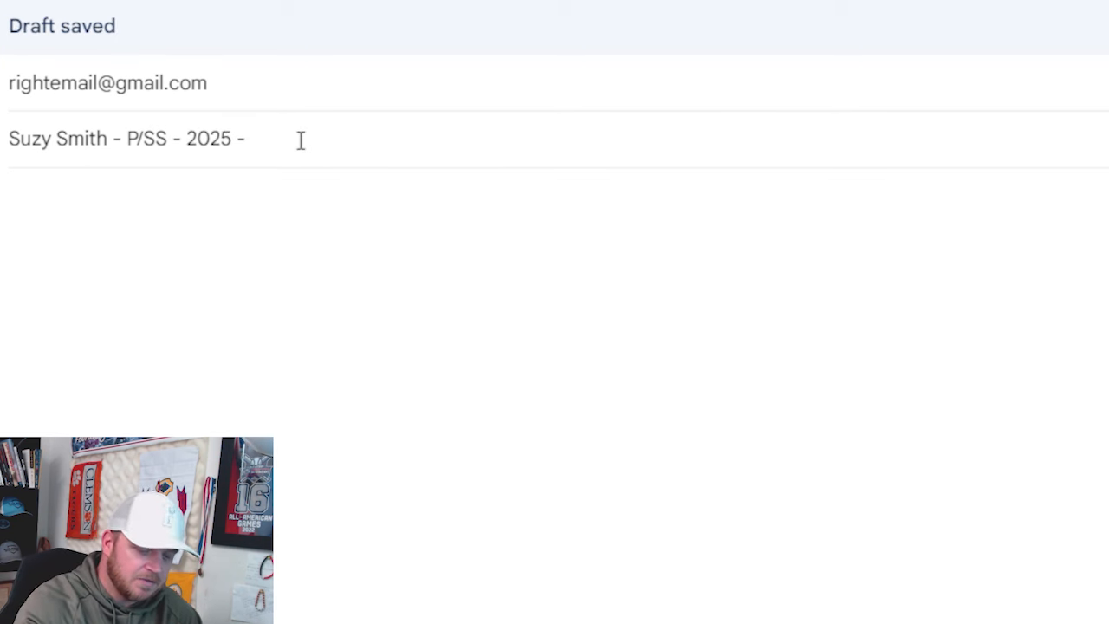
text(3.8)
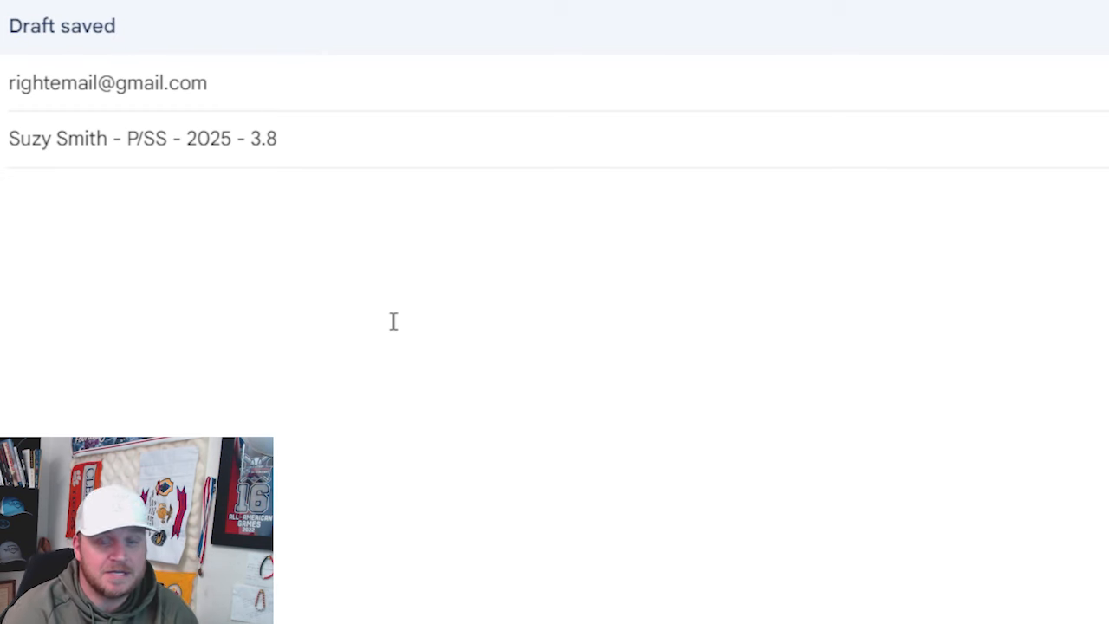
text(gpa)
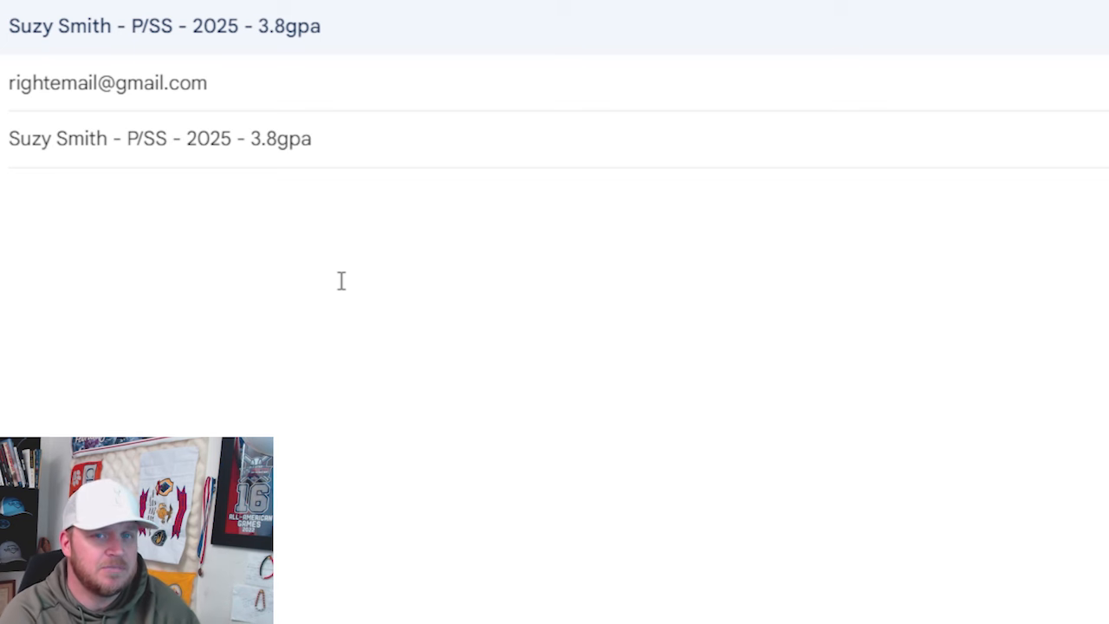
text(- H-1)
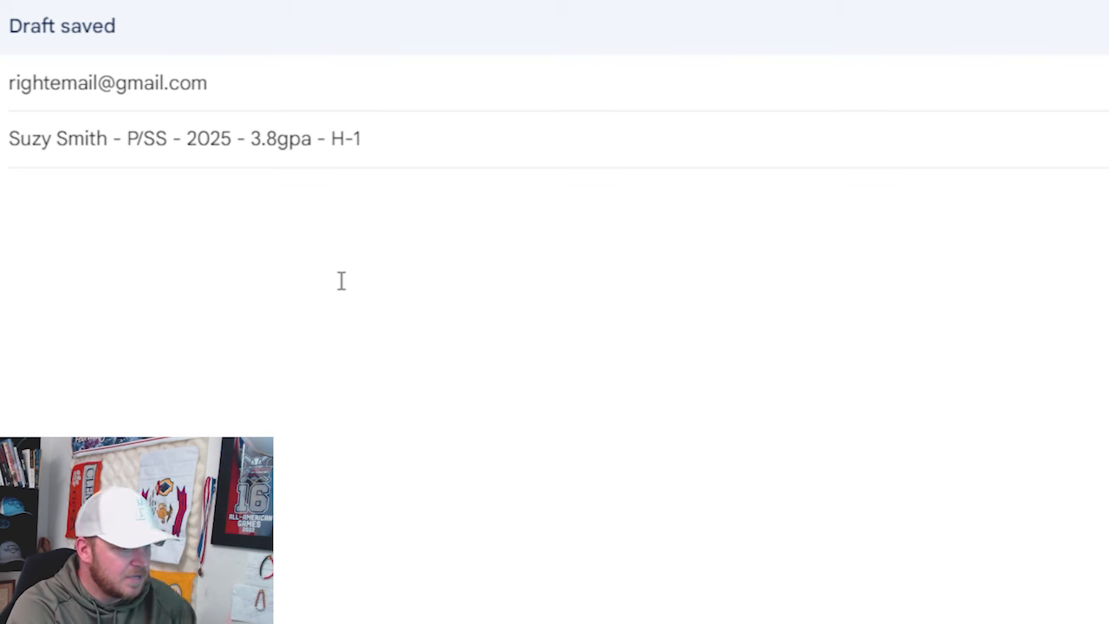
text(3.)
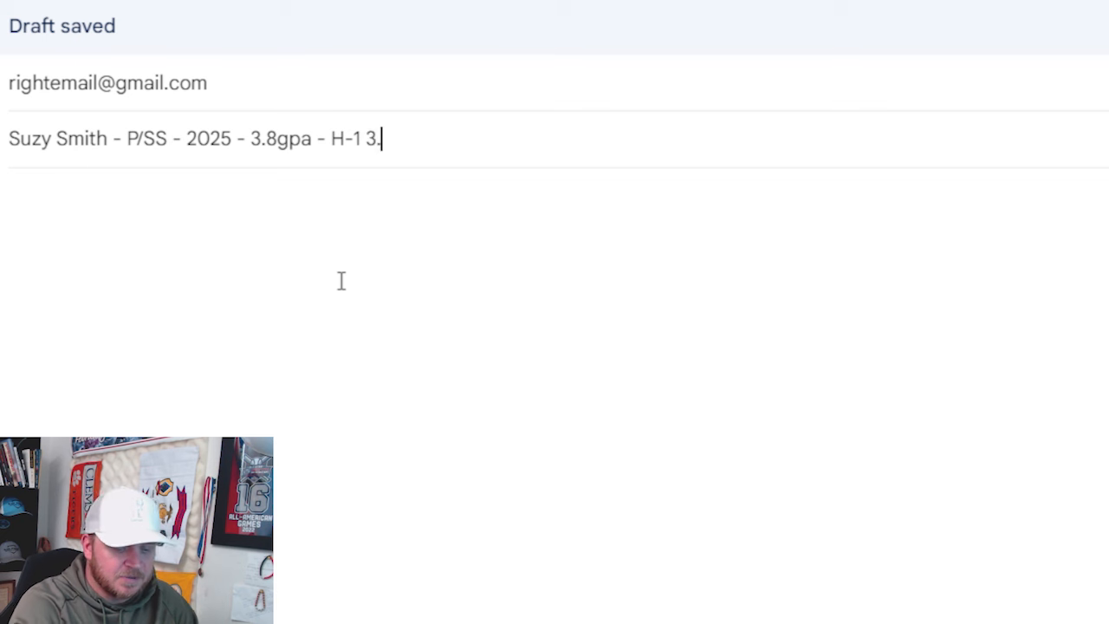
text(5 - EV)
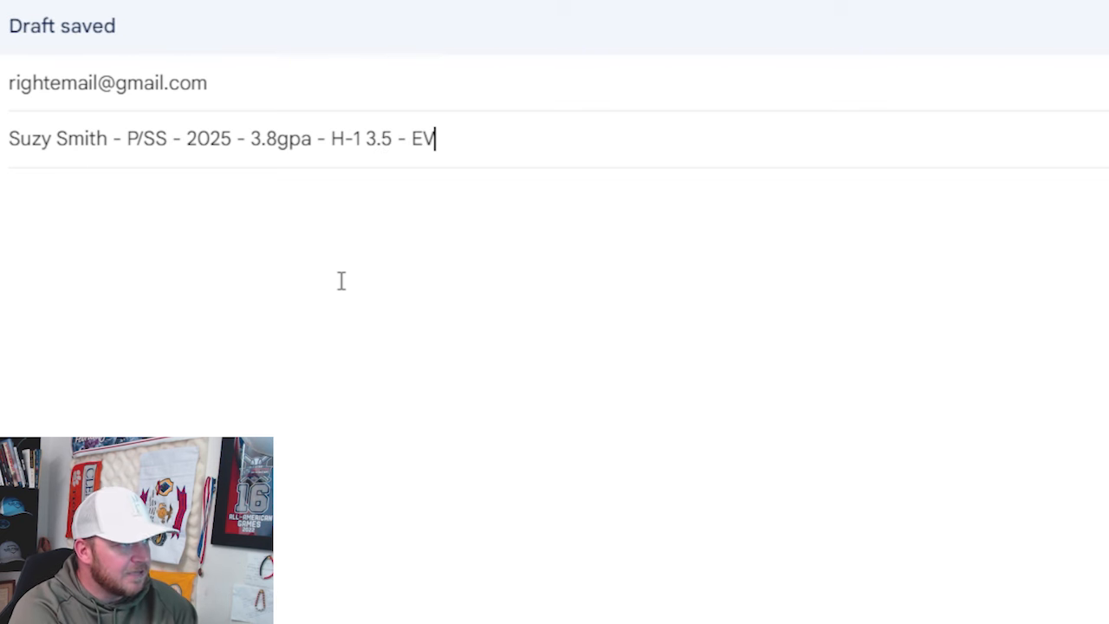
text(72)
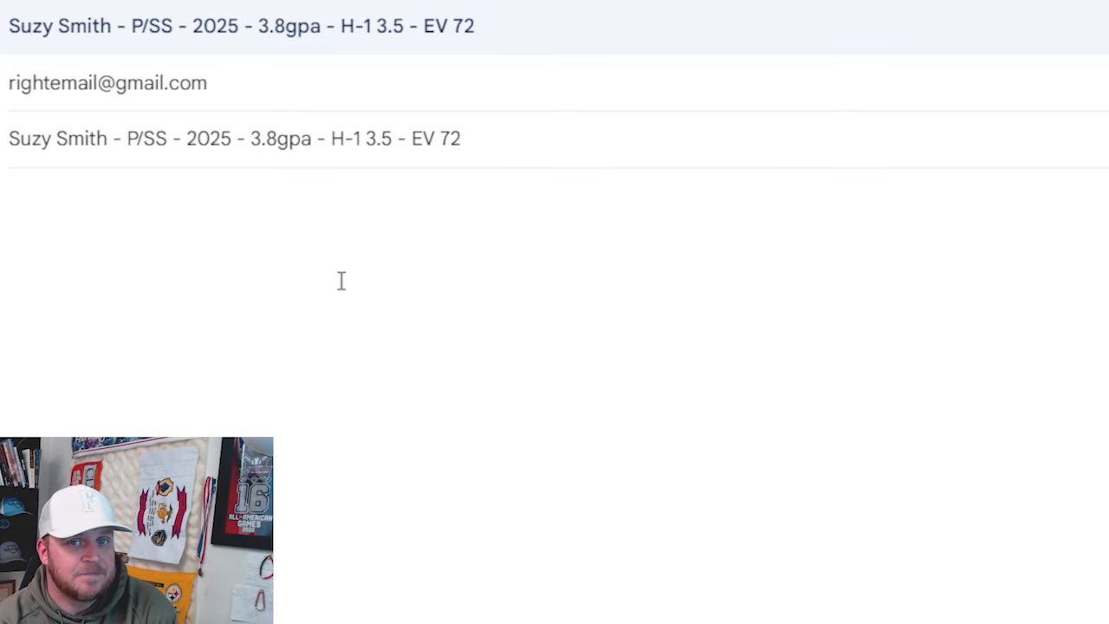
click(462, 139)
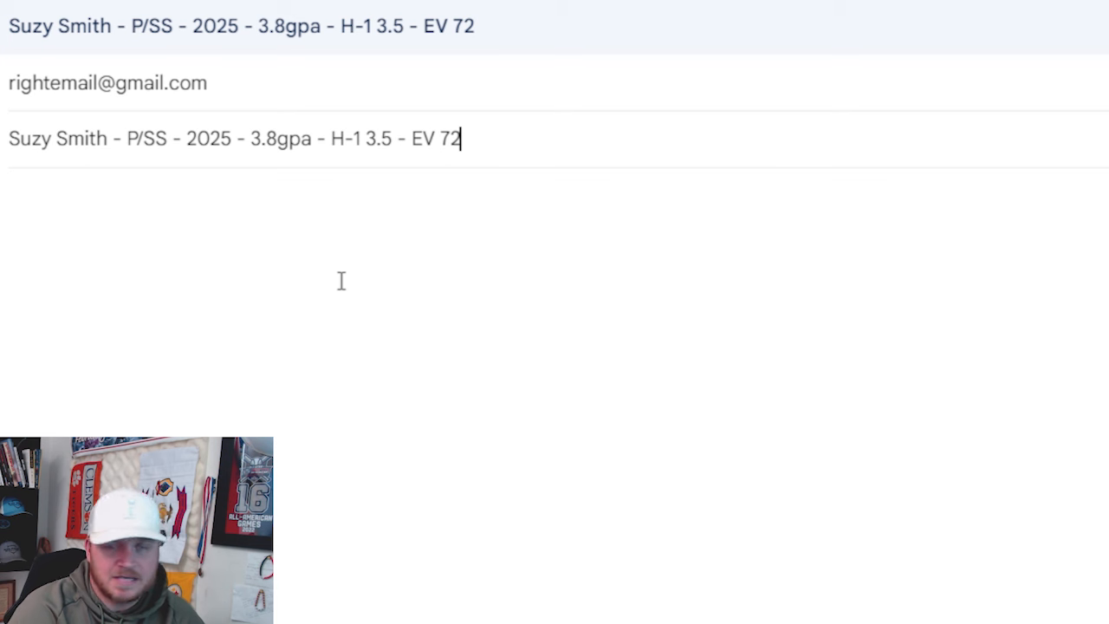
Step: Greet the coach with 'Hey Coach Jones,' in the message body
key(Return)
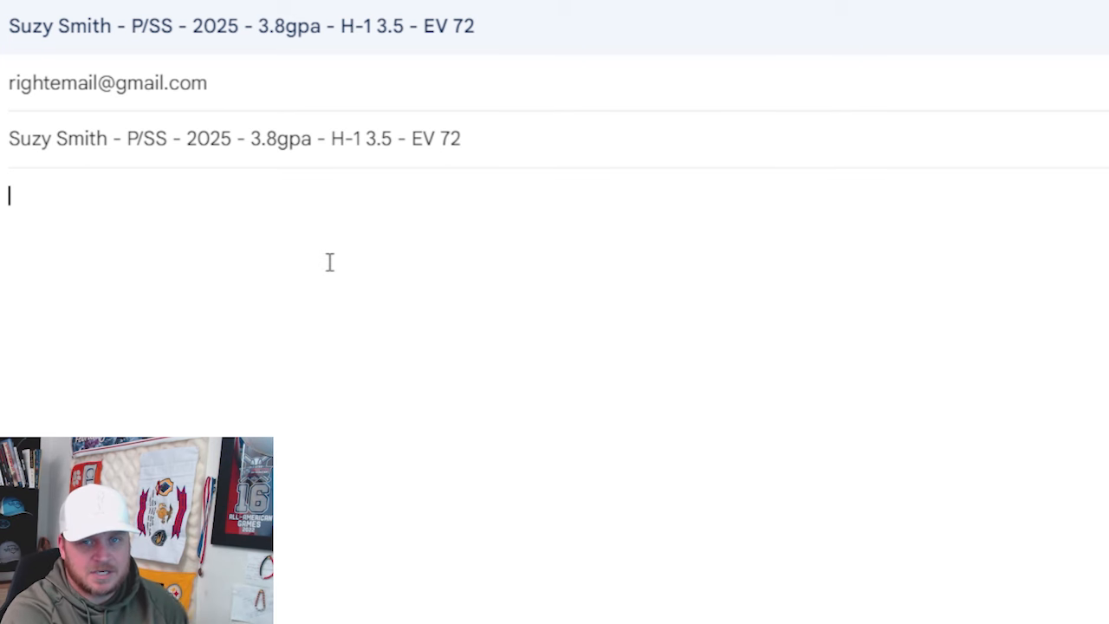
text(H)
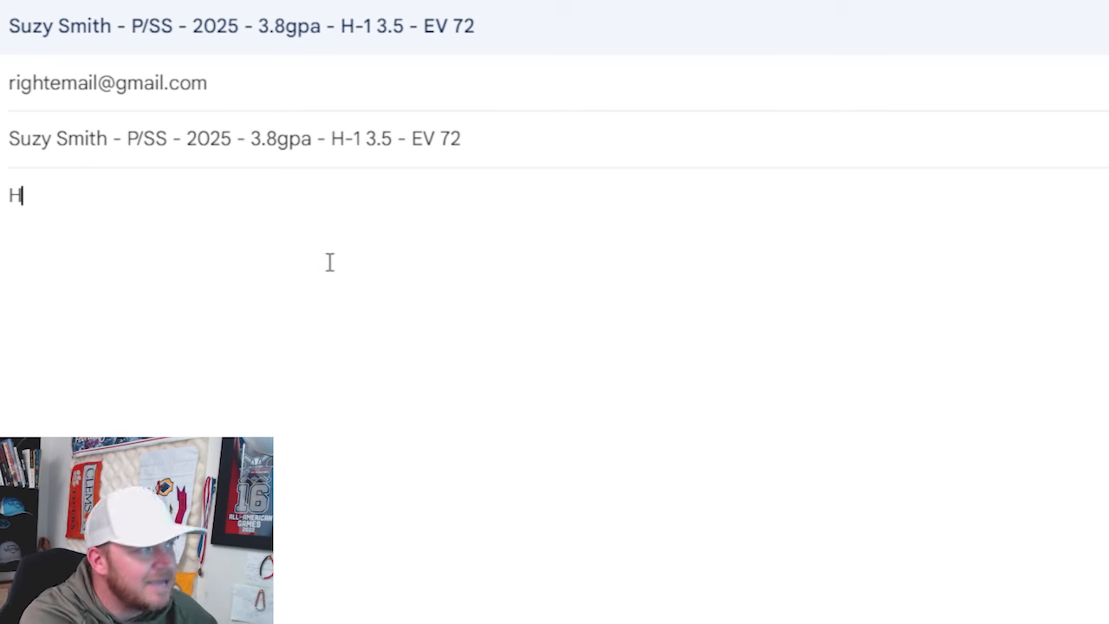
text(ey C)
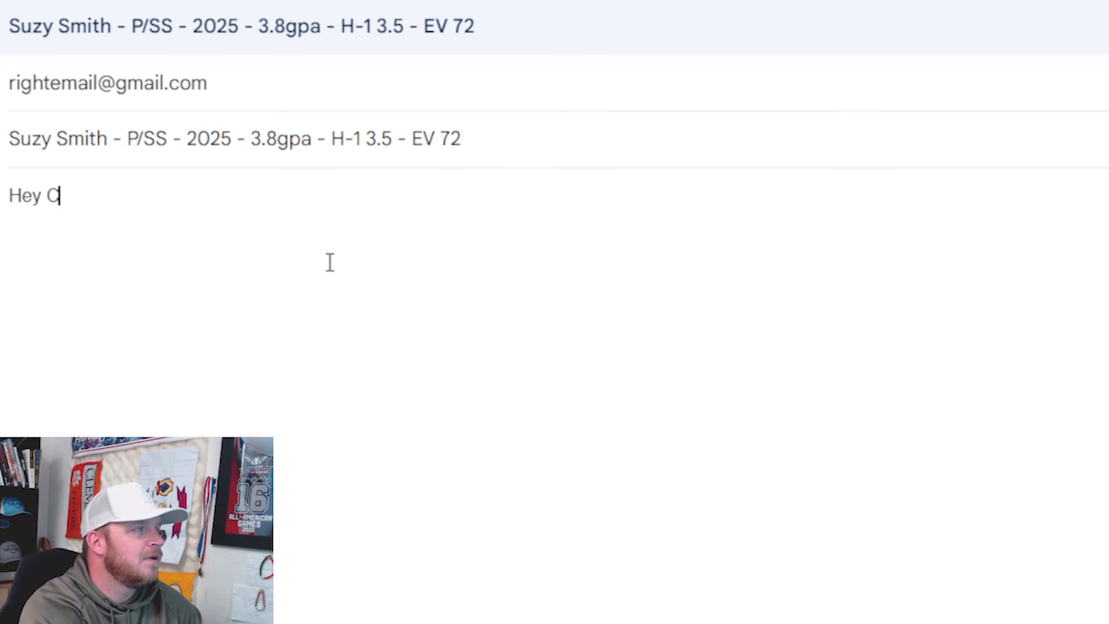
text(oach Jones)
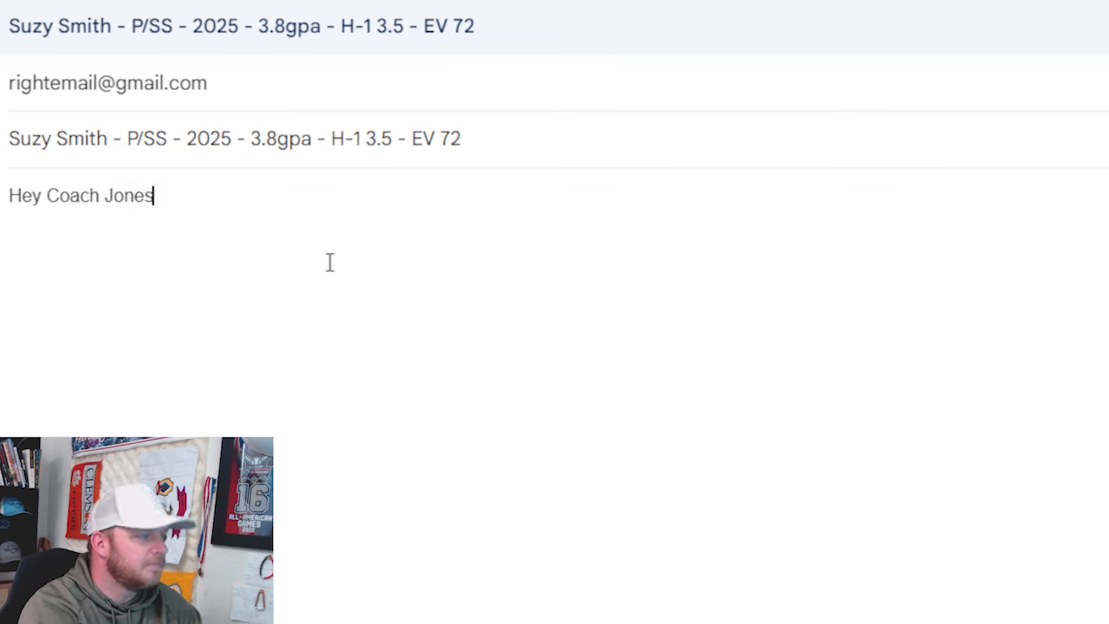
text(,)
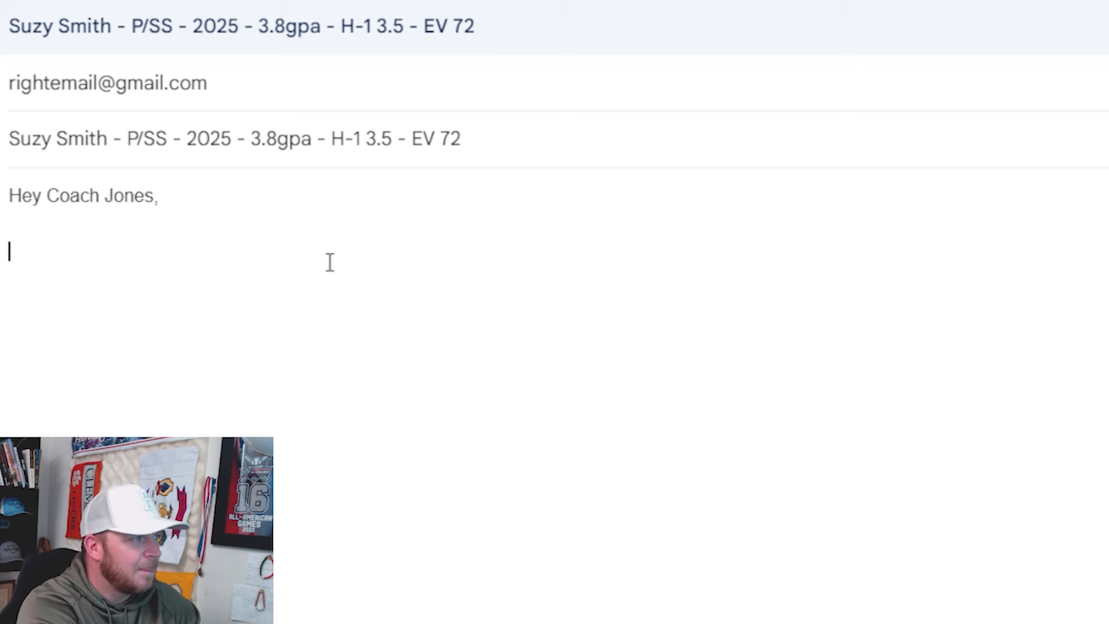
text(My name)
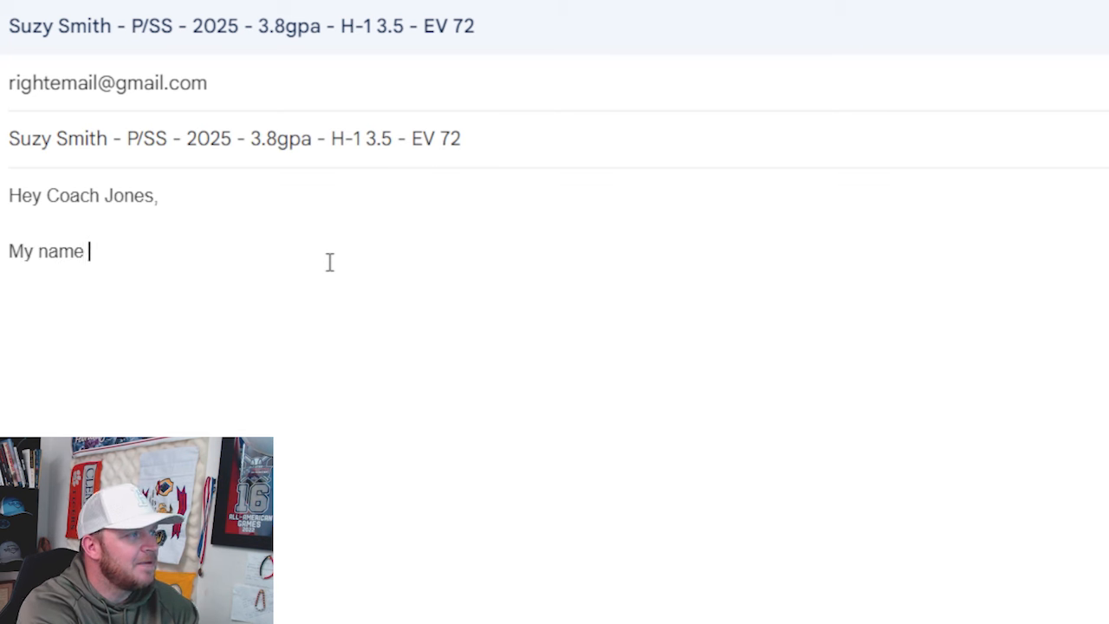
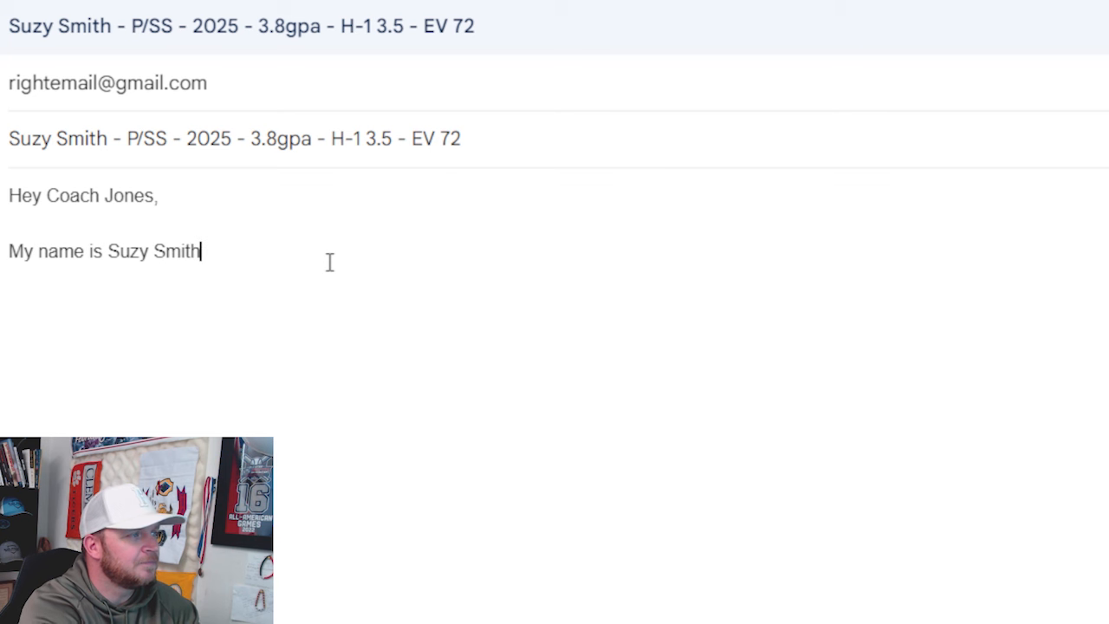
text(,)
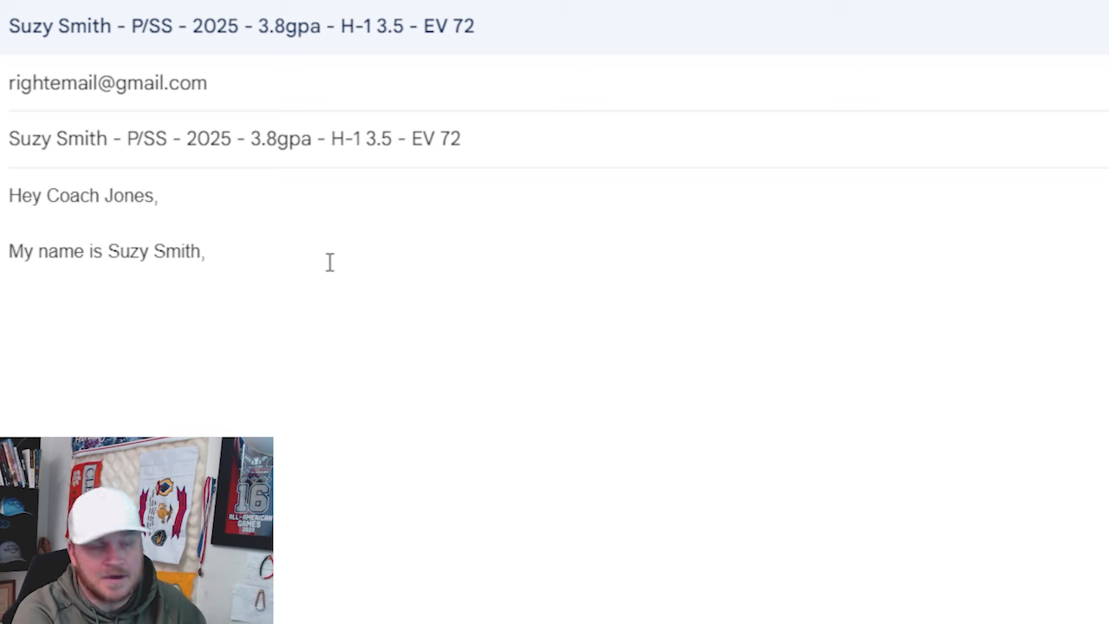
text(I am coming to the Elite Prospect camp on October 15th)
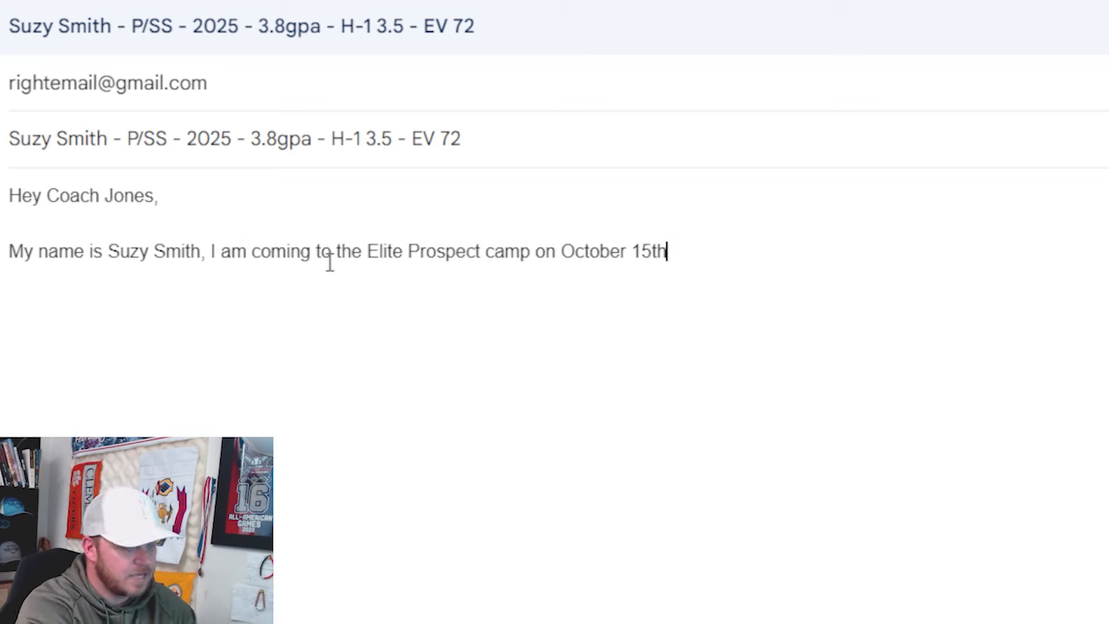
text(!)
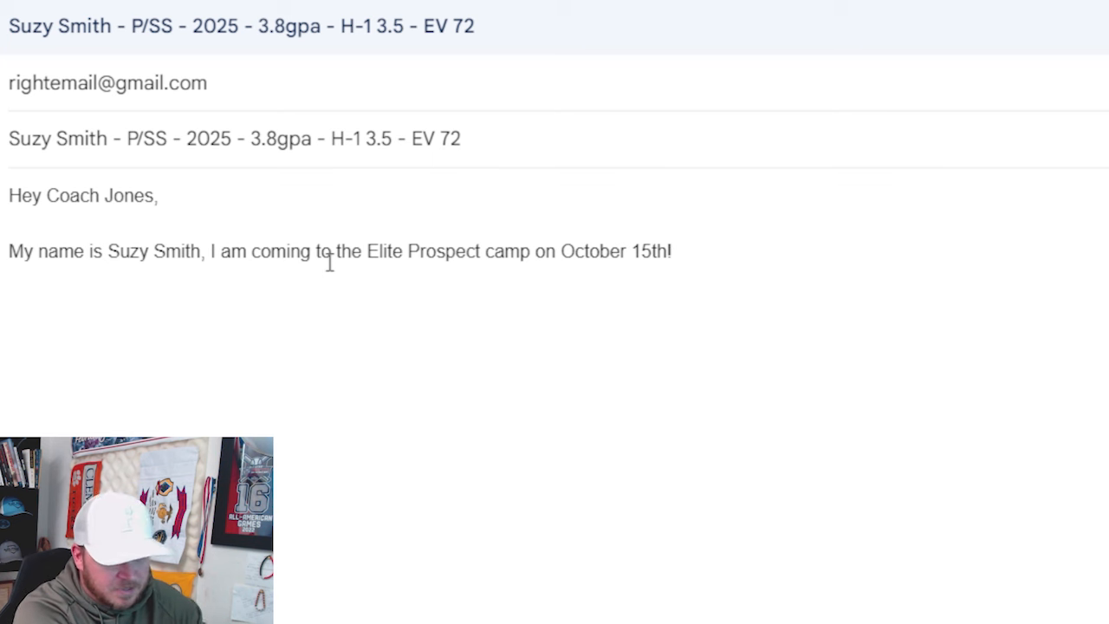
click(674, 251)
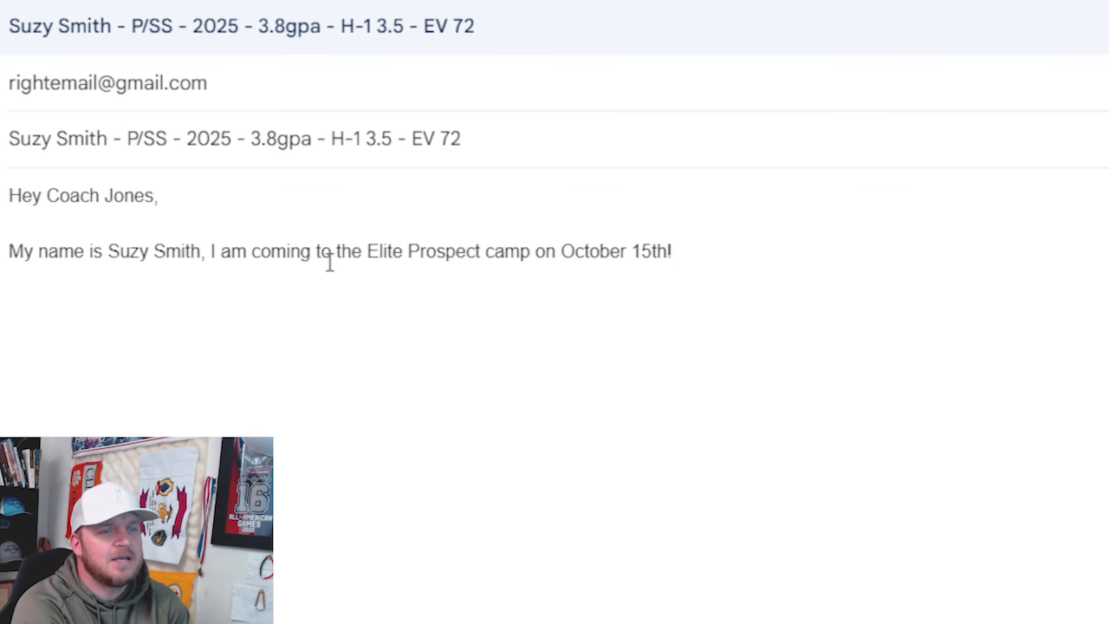
click(675, 251)
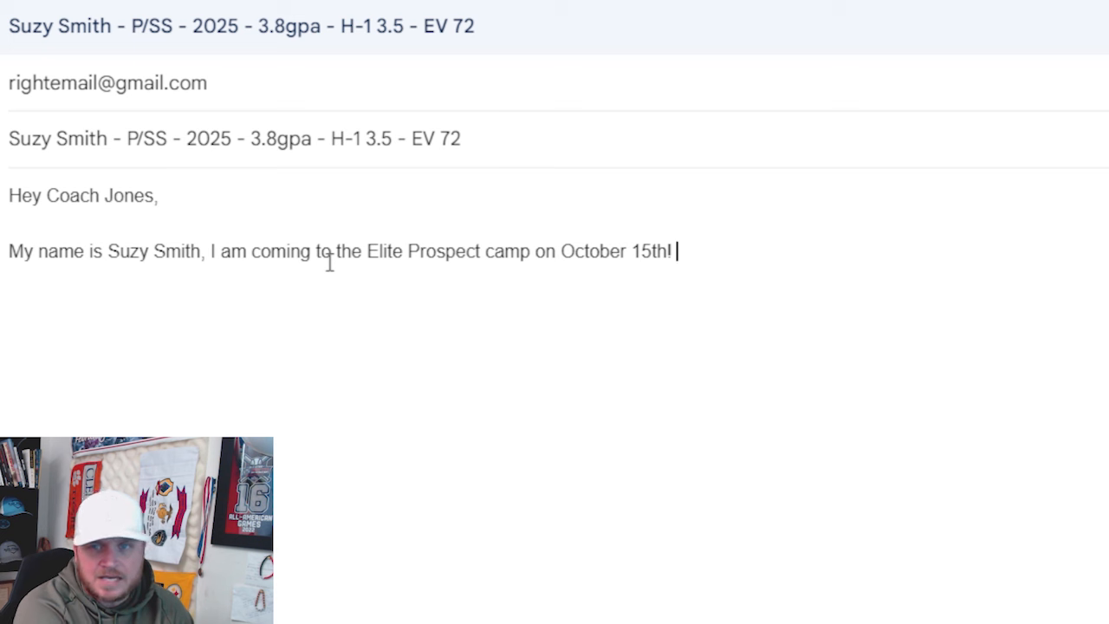
mouse_move(715, 287)
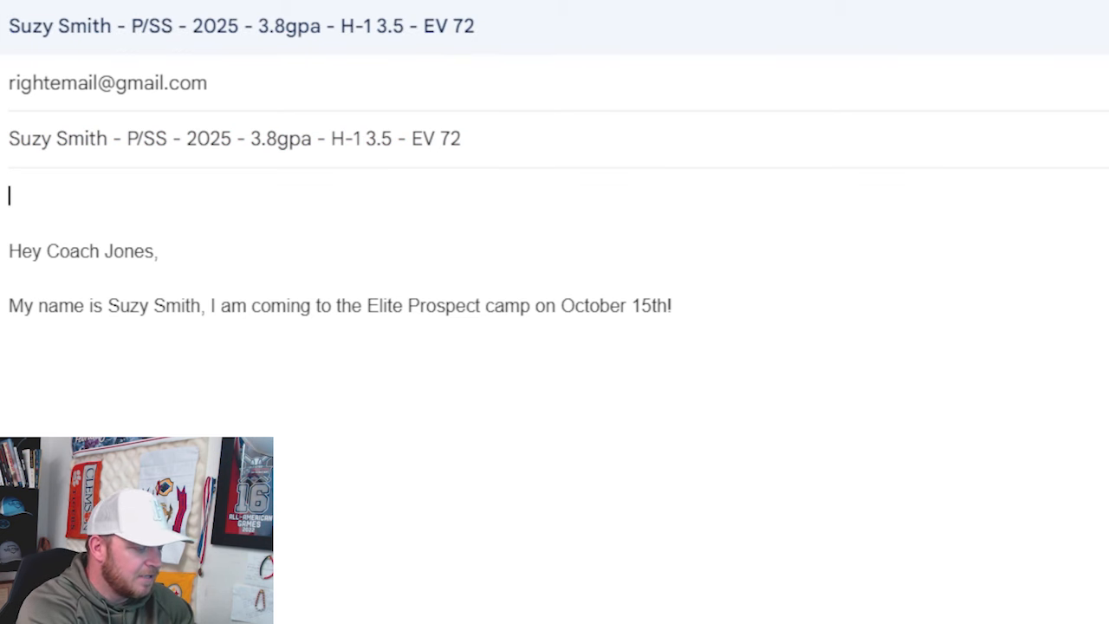
text(Link 1)
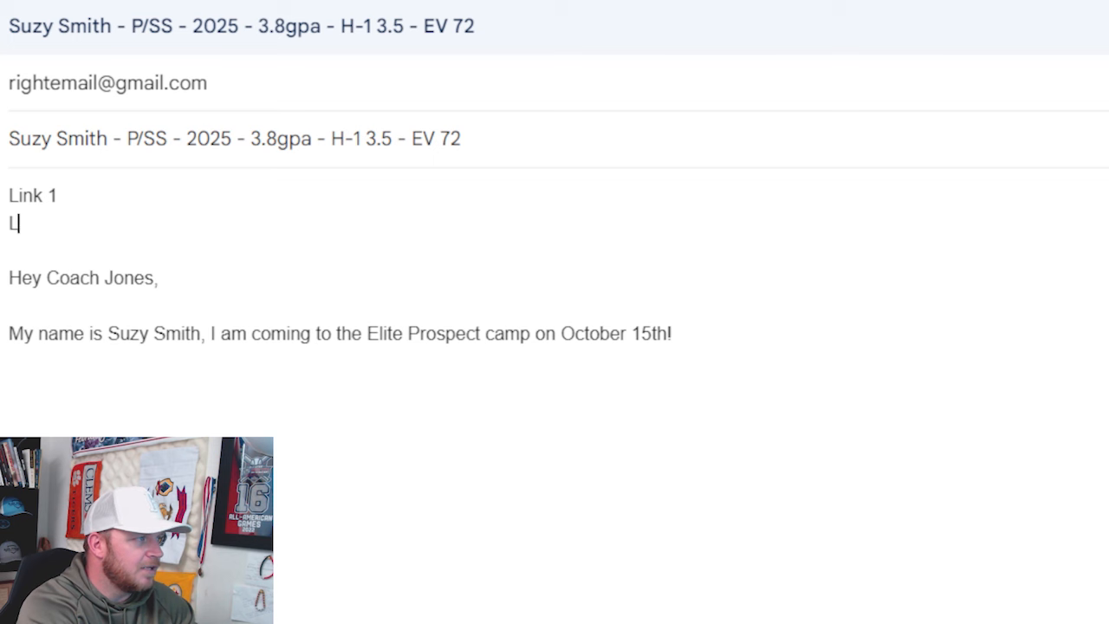
text(ink 2)
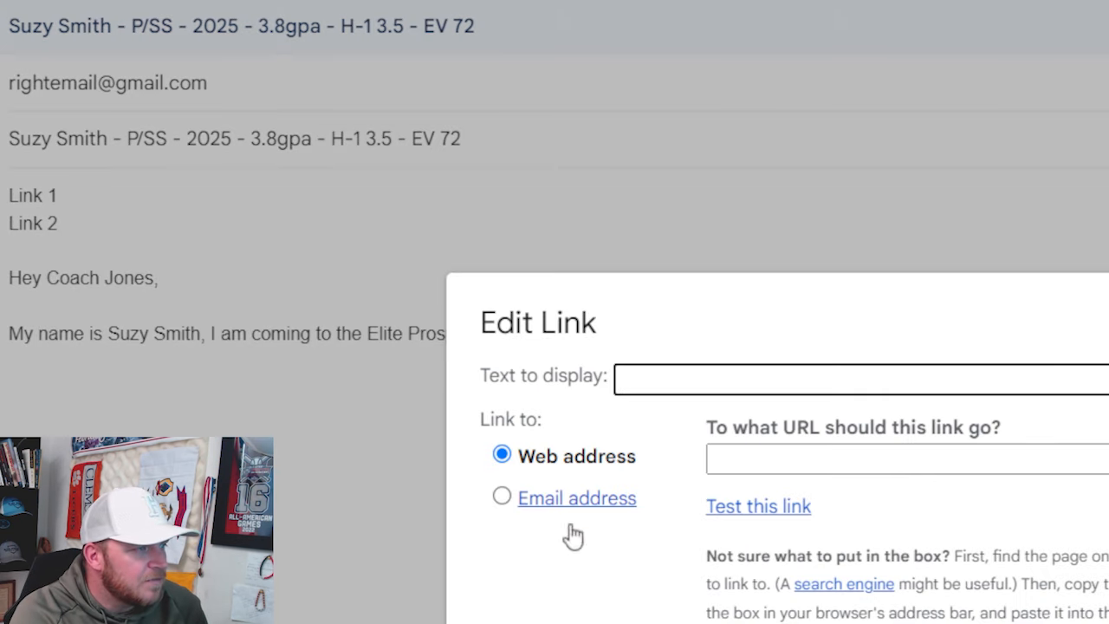
mouse_move(740, 395)
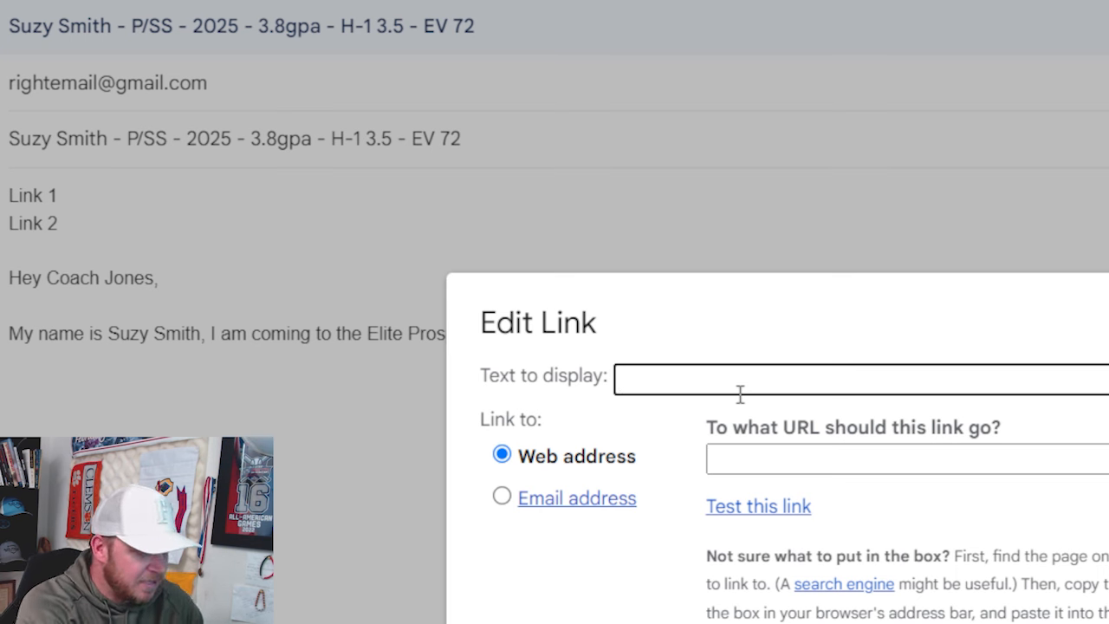
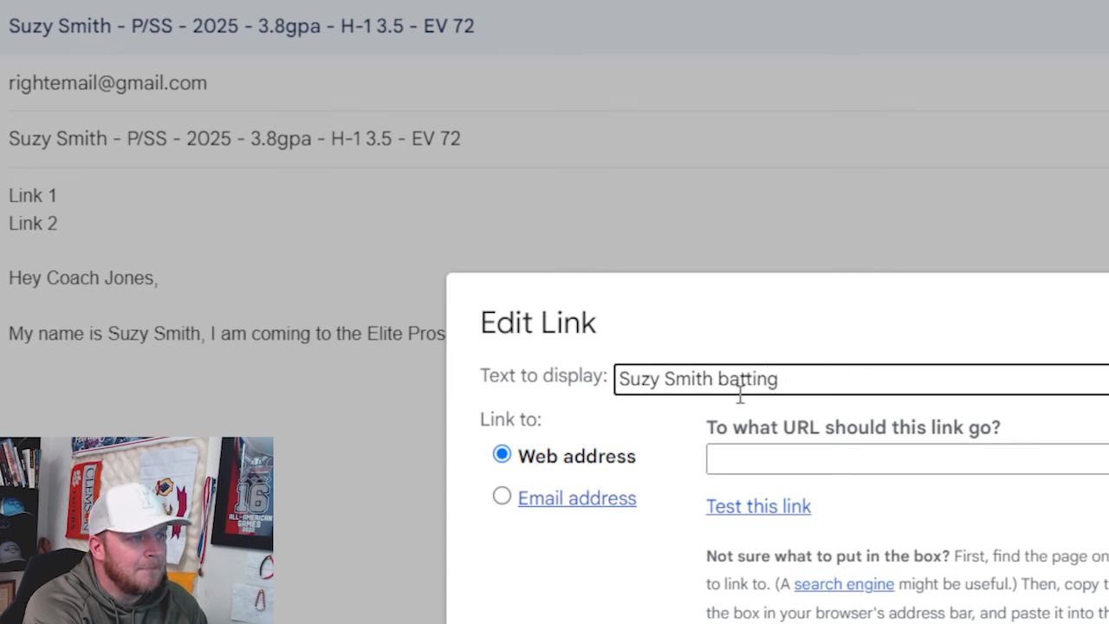
text(work)
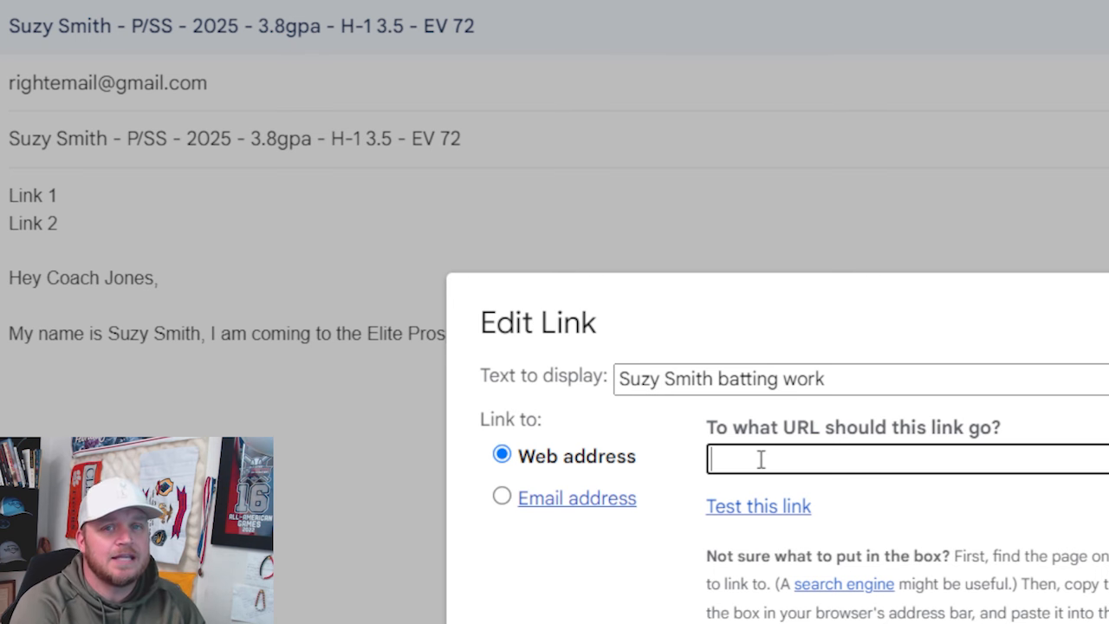
mouse_move(891, 457)
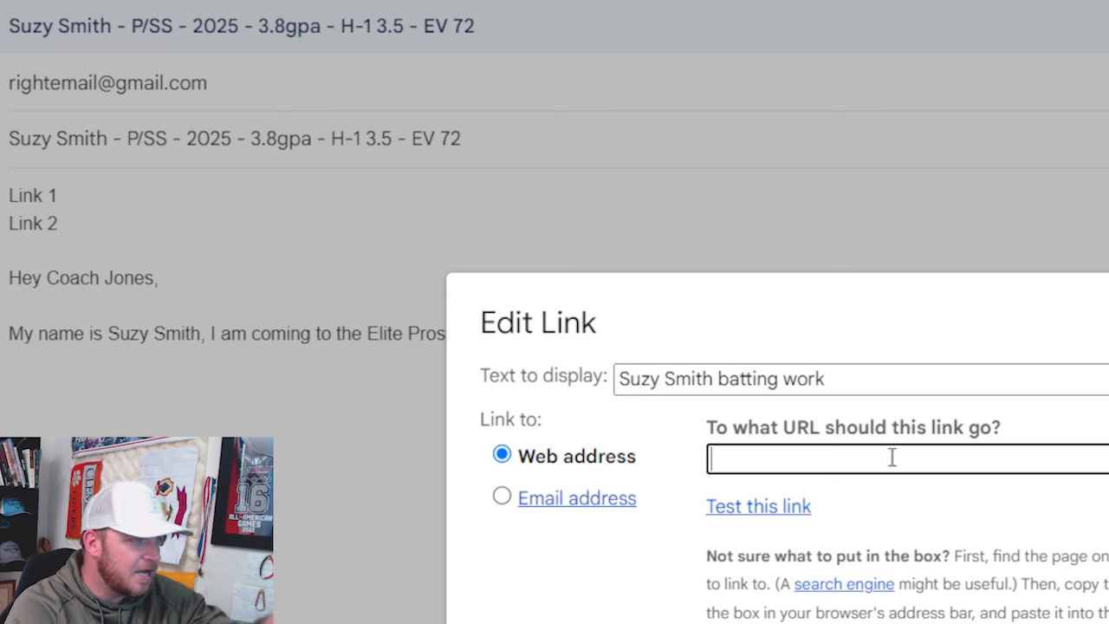
double_click(769, 378)
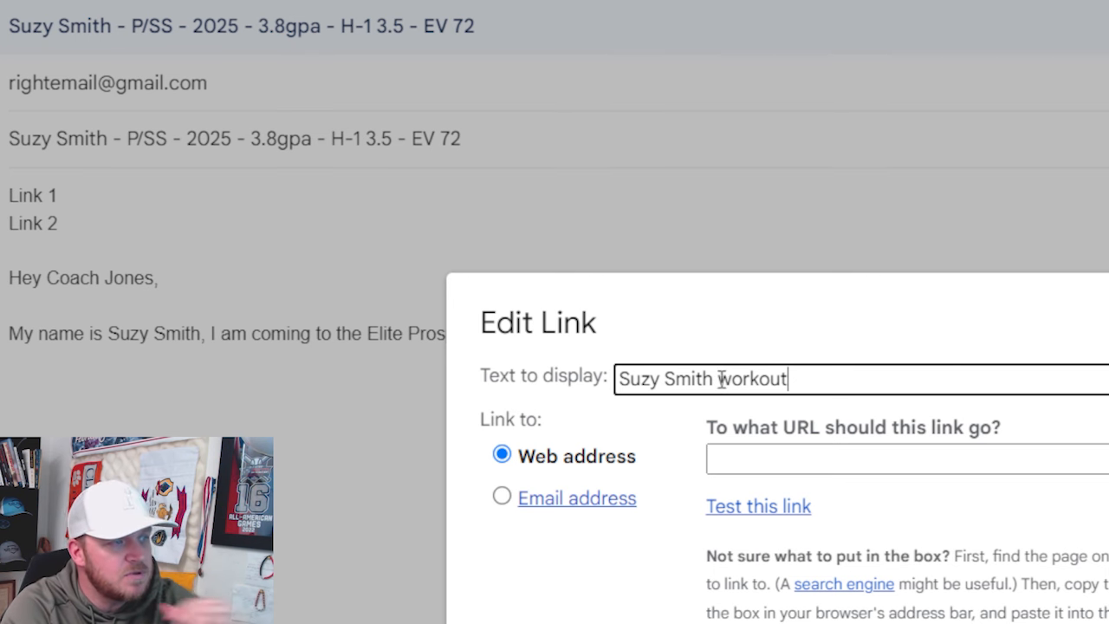
double_click(664, 378)
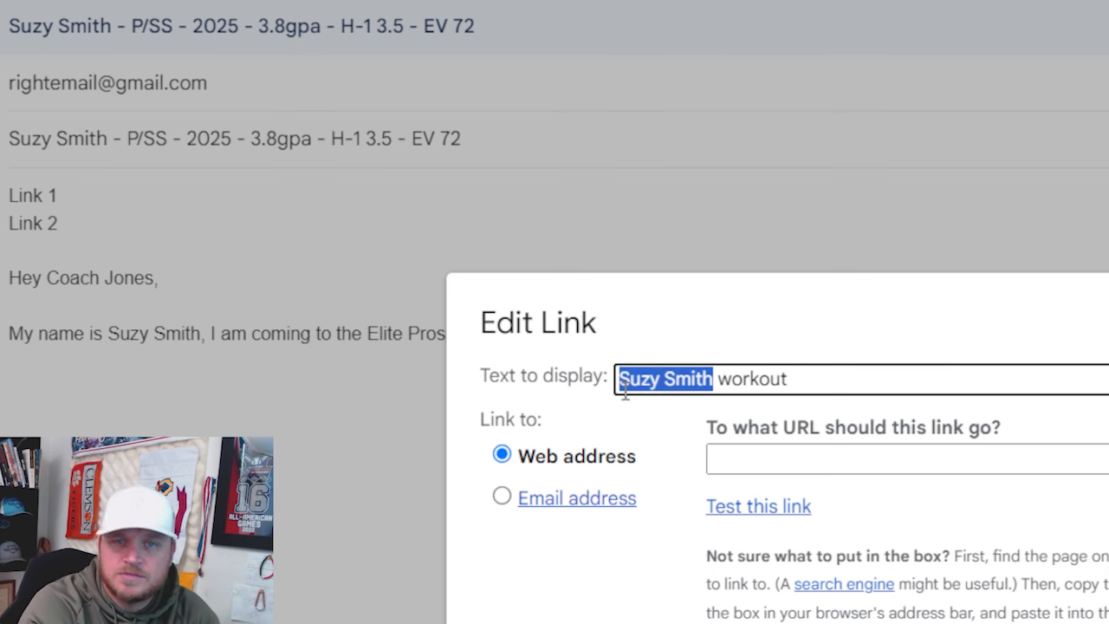
mouse_move(241, 218)
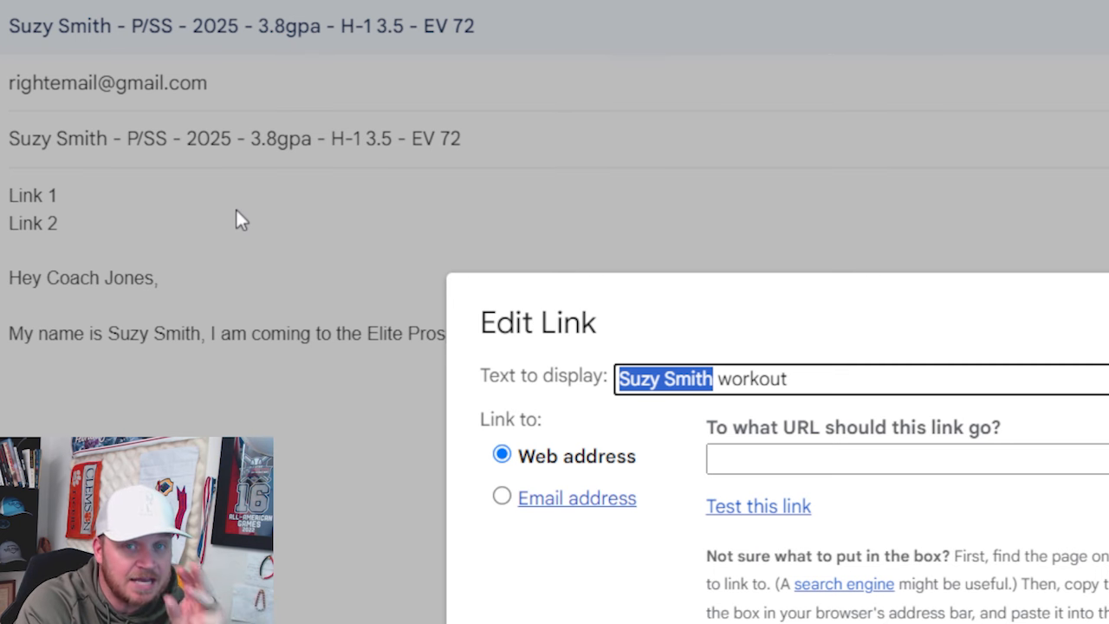
mouse_move(136, 346)
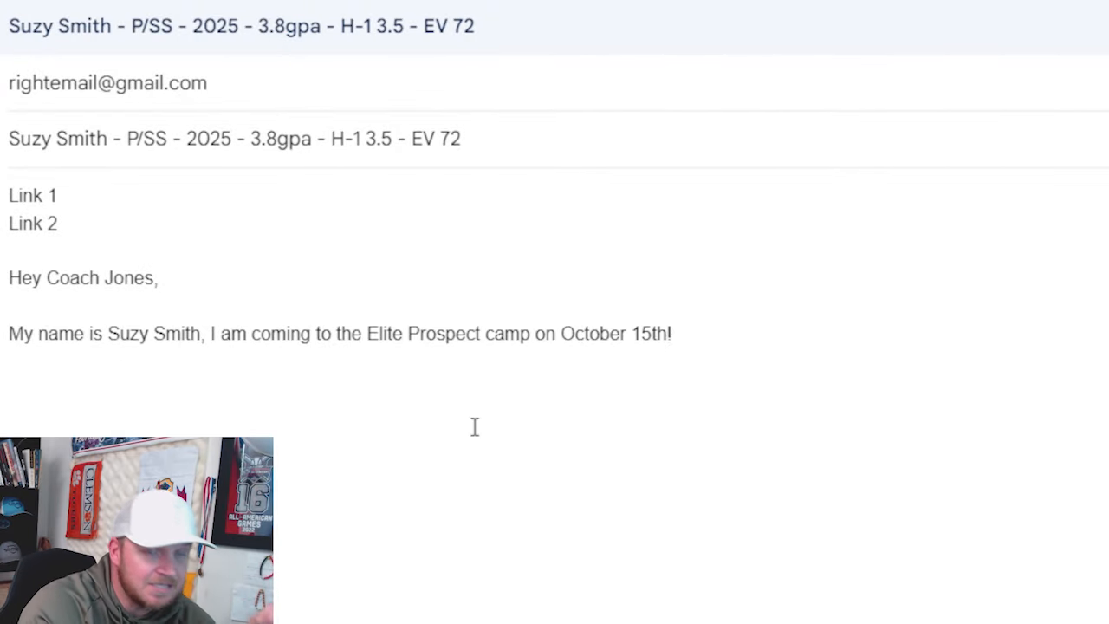
Step: Replace 'coming' with 'excited', then 'looking forward', then 'happy to inform'
double_click(281, 334)
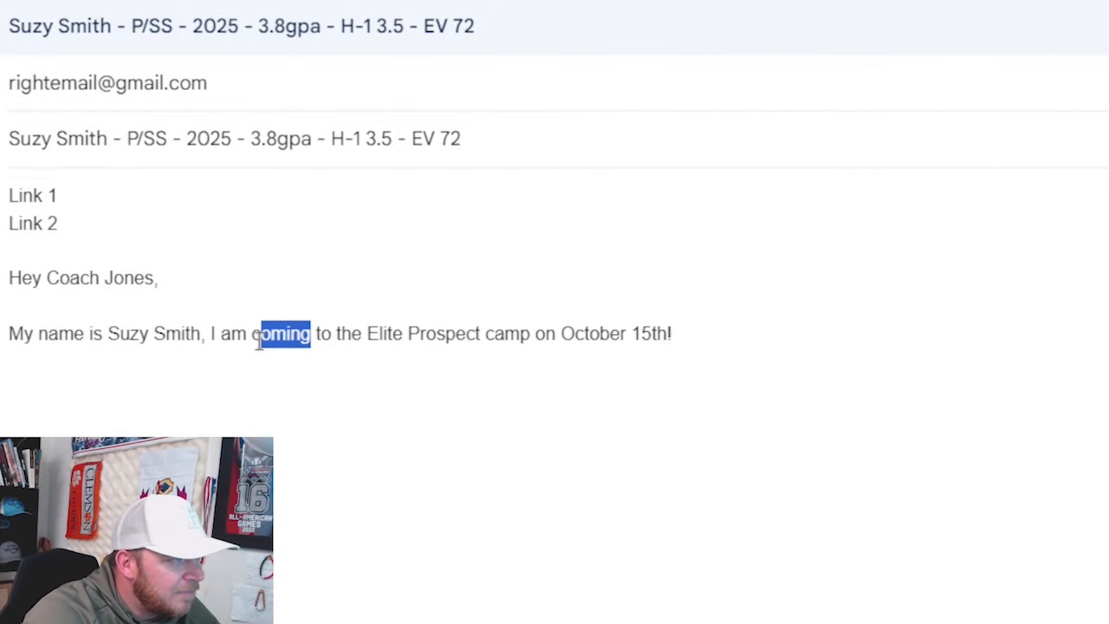
text(excti)
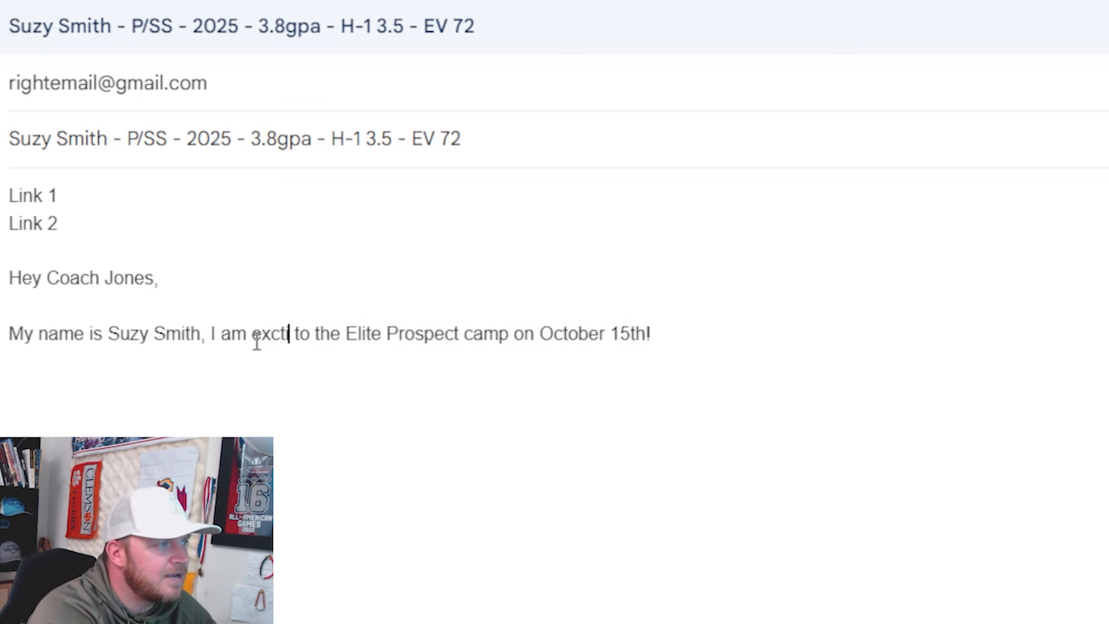
text(i)
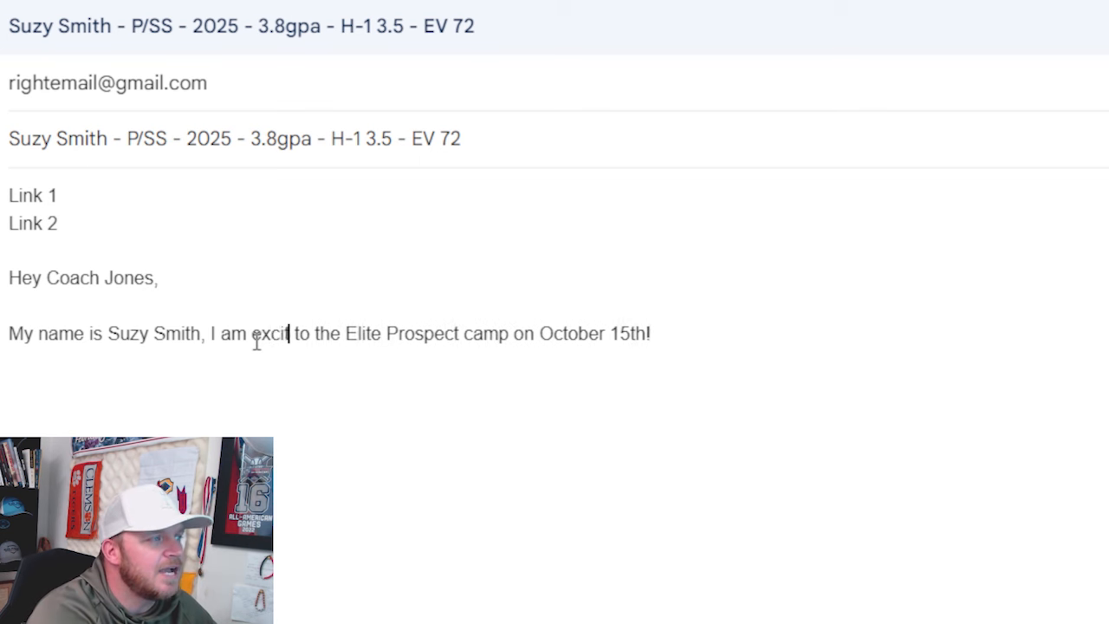
text(ed)
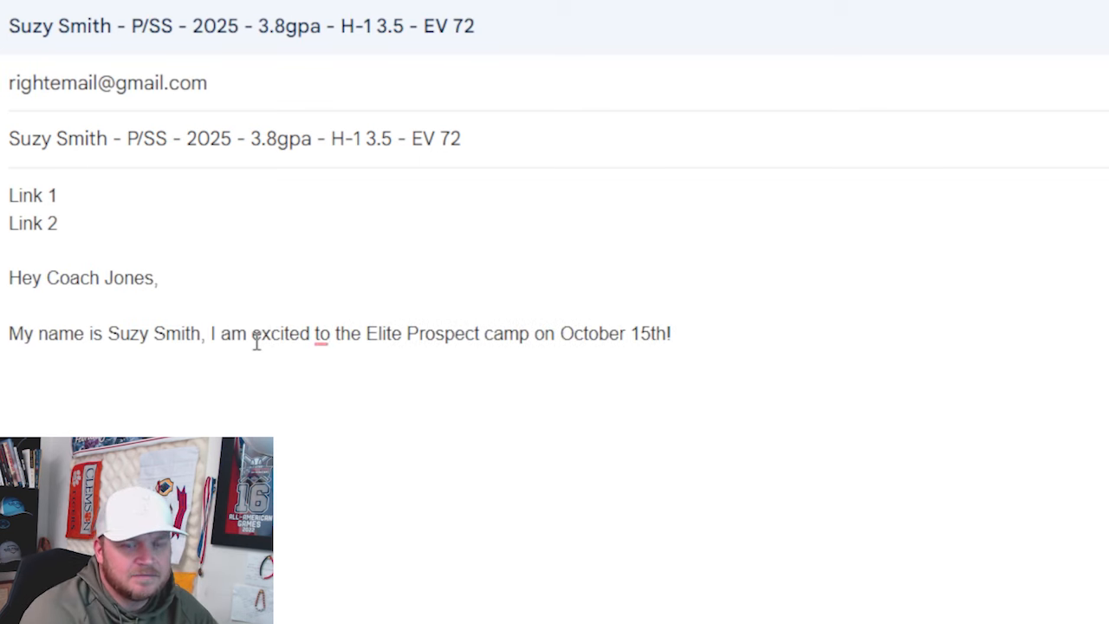
key(Backspace)
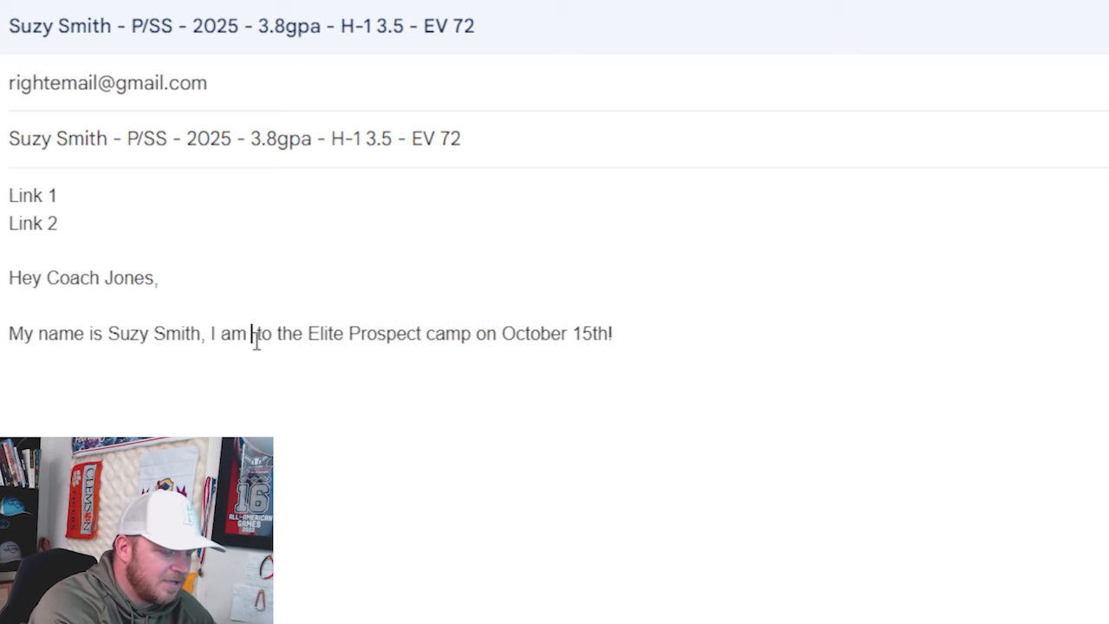
text(looking forwa)
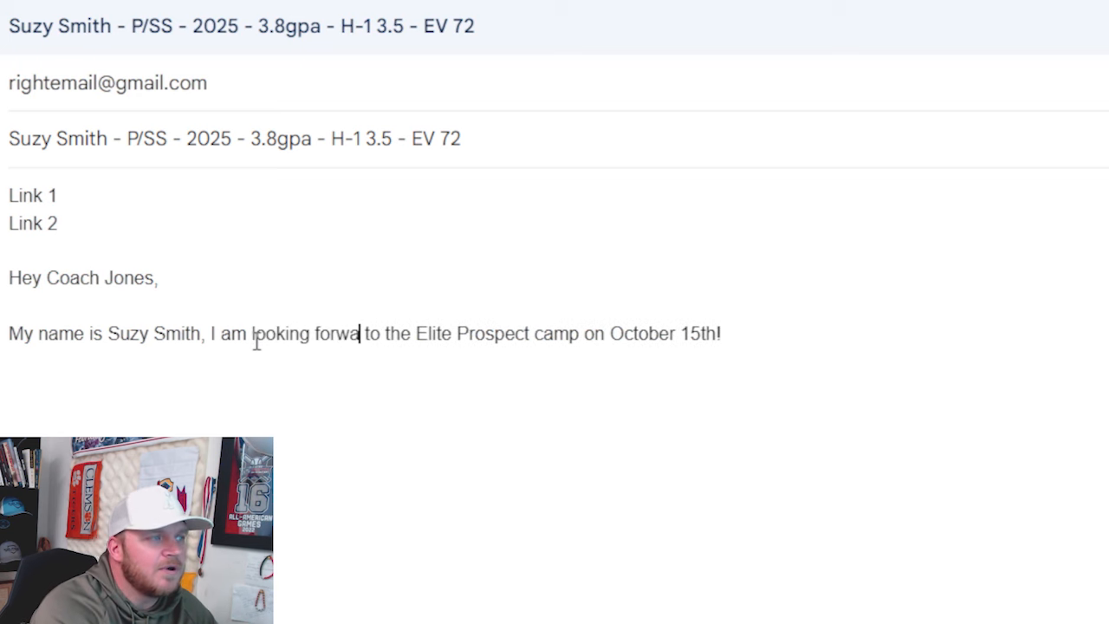
text(rd)
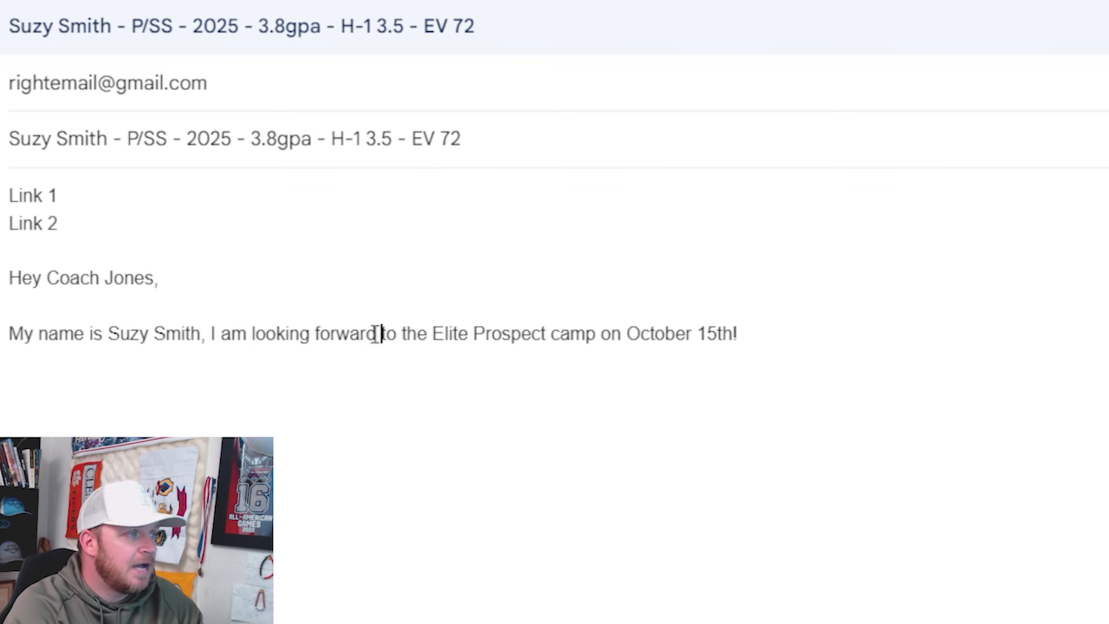
double_click(329, 333)
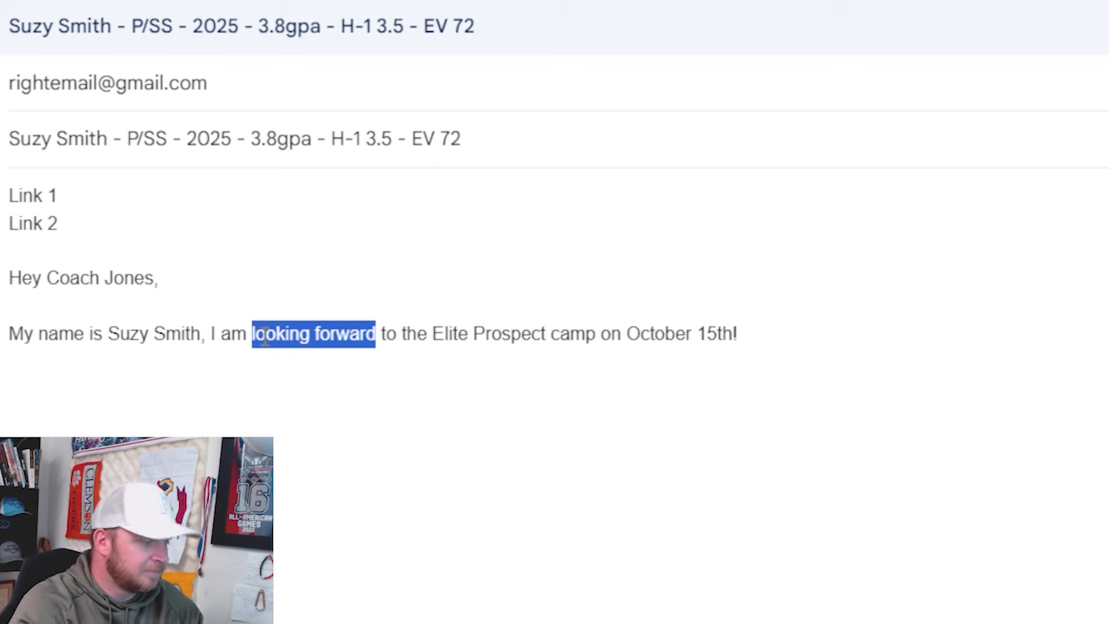
text(happy to inform)
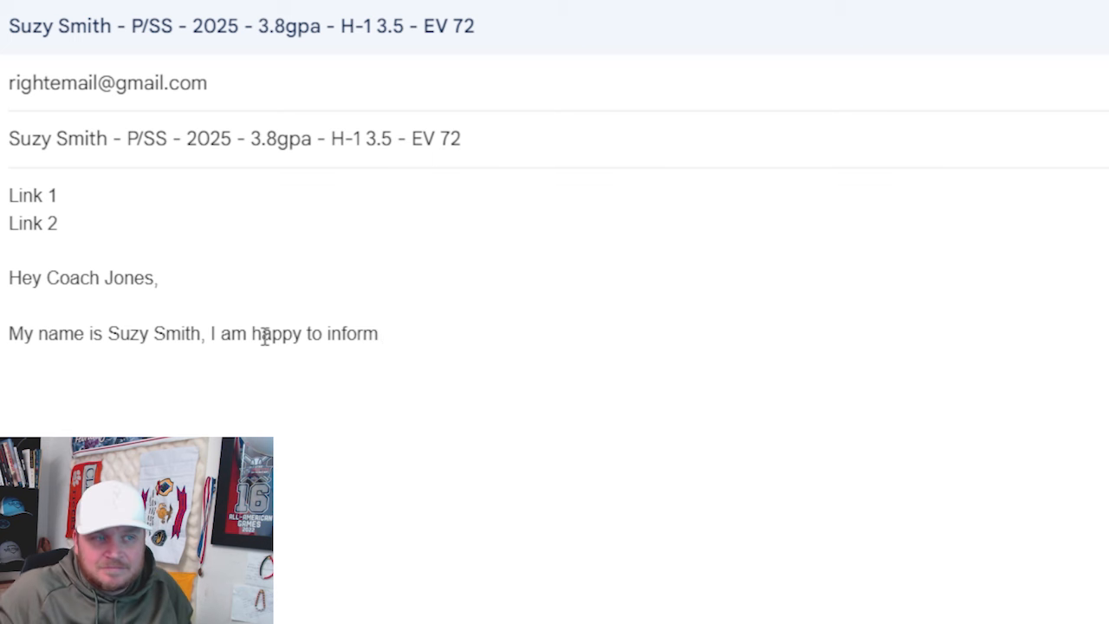
Step: Delete text right after 'inform' in the introduction sentence
click(381, 333)
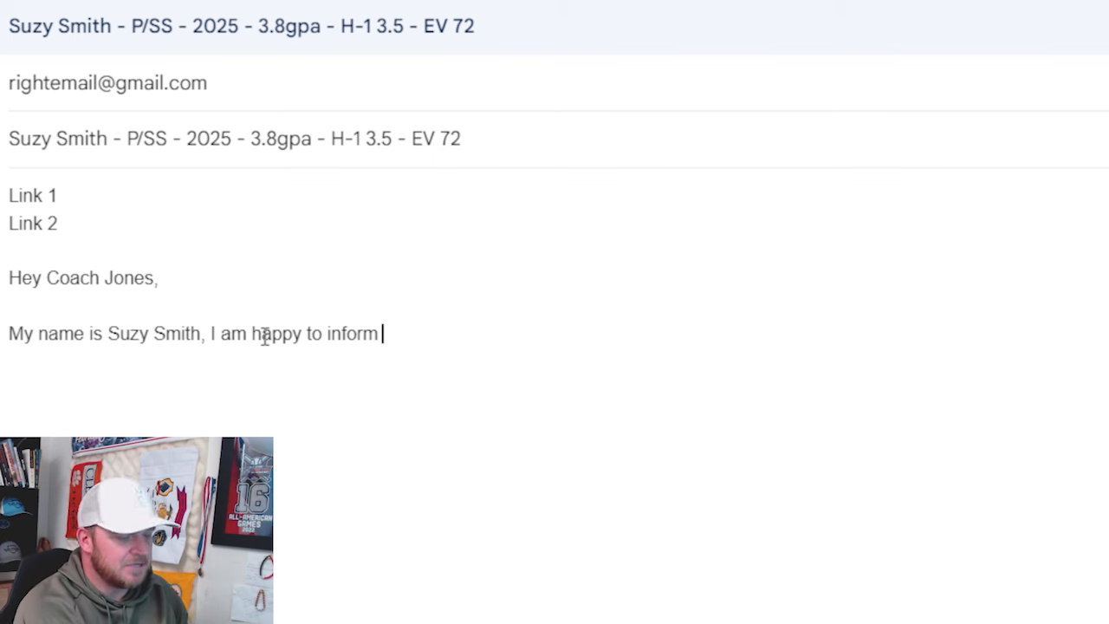
key(BackSpace)
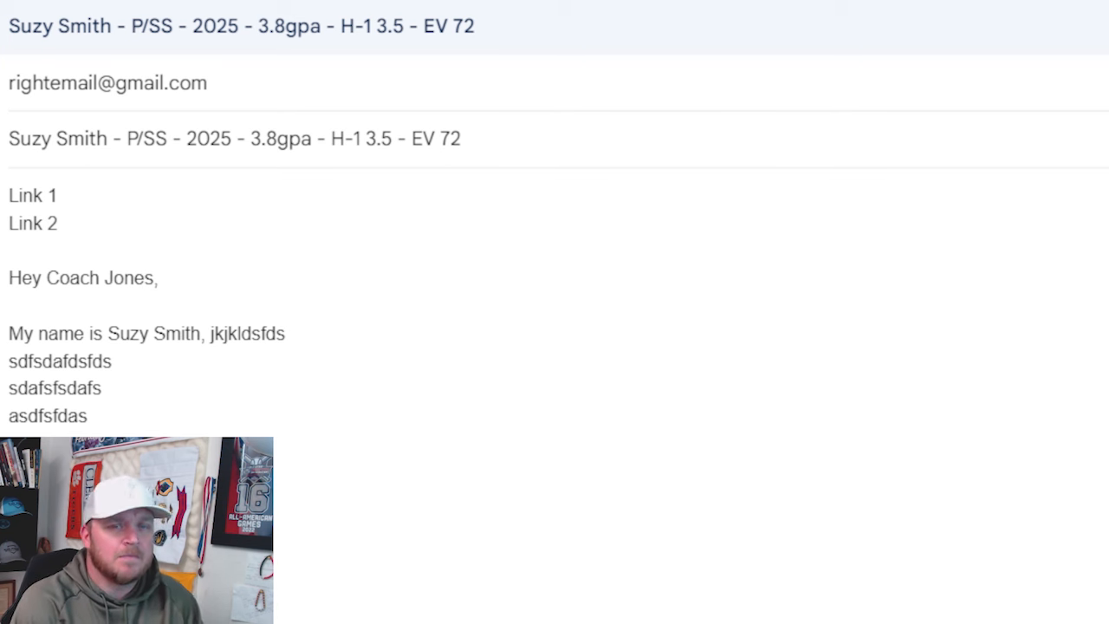
click(85, 416)
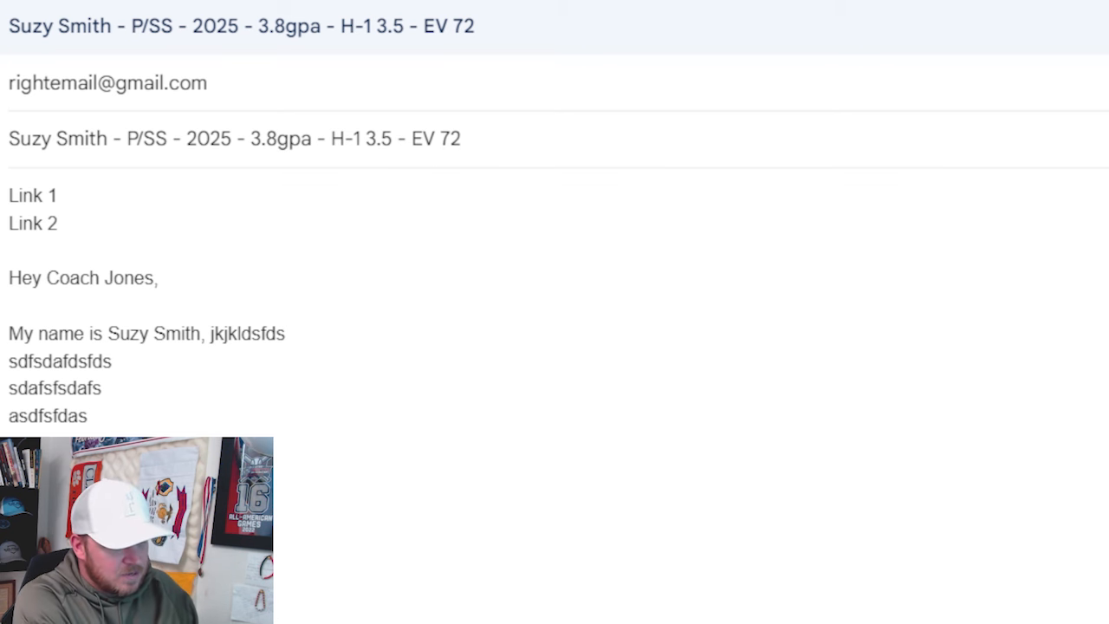
click(84, 416)
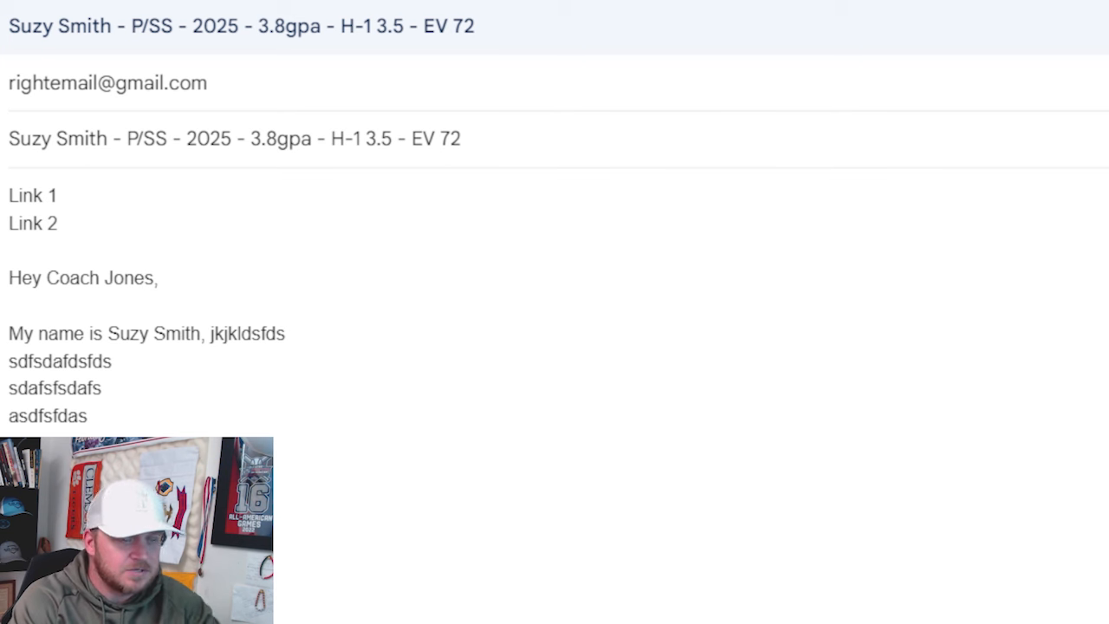
click(86, 416)
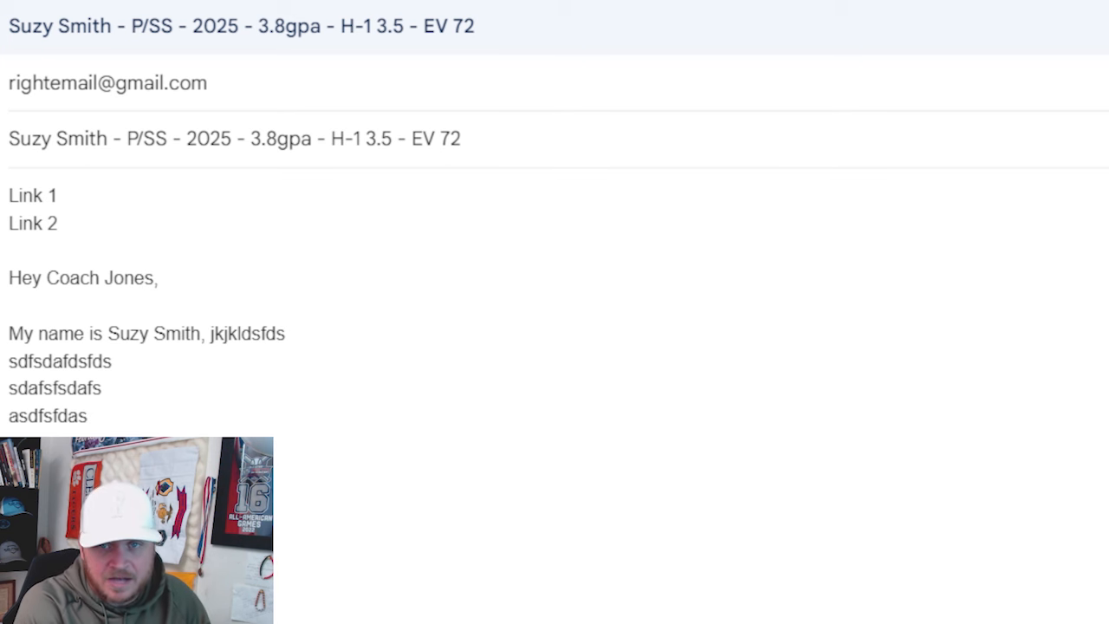
click(86, 415)
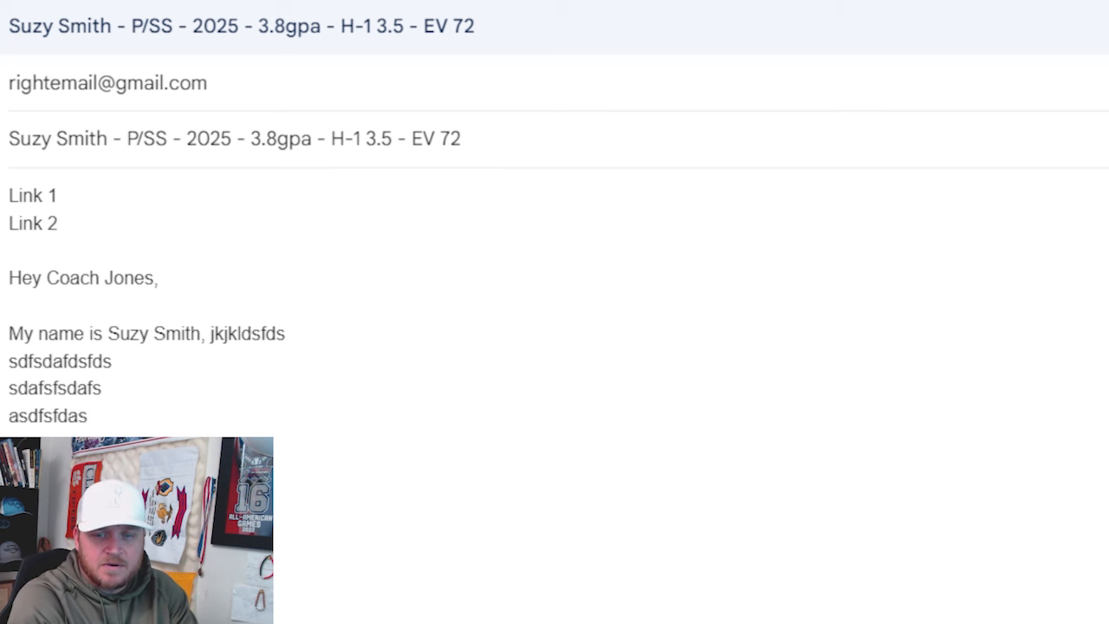
click(83, 416)
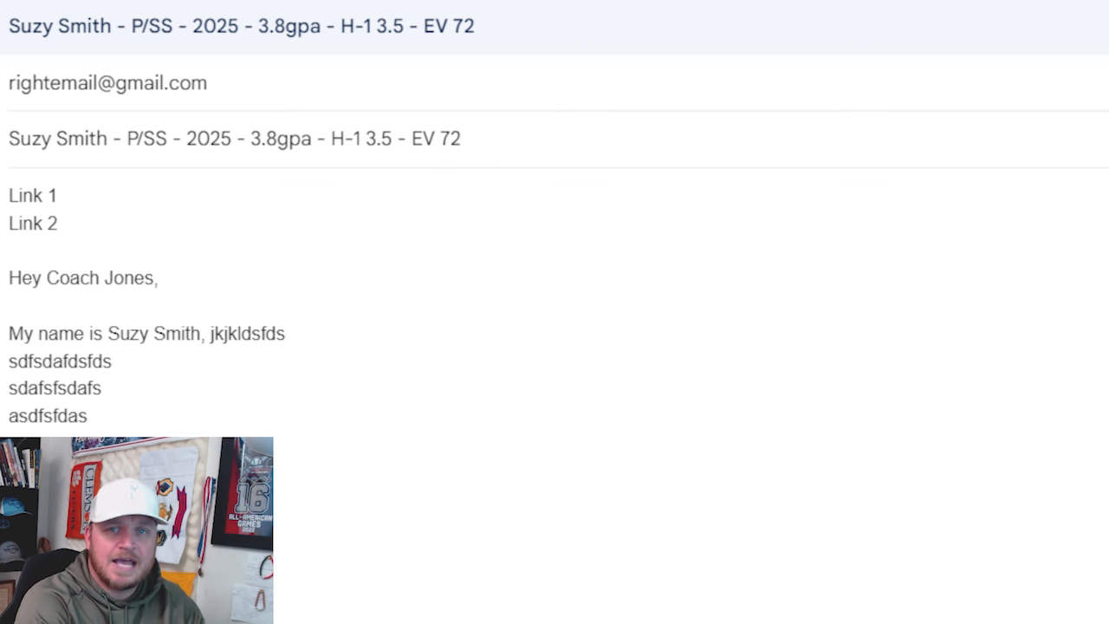
click(86, 415)
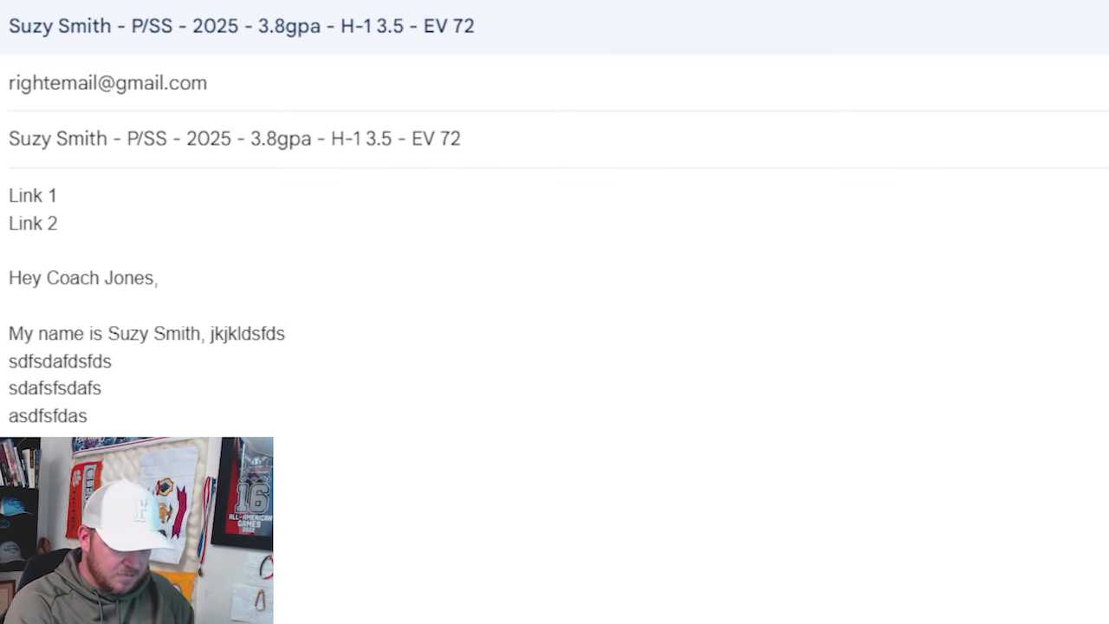
click(84, 416)
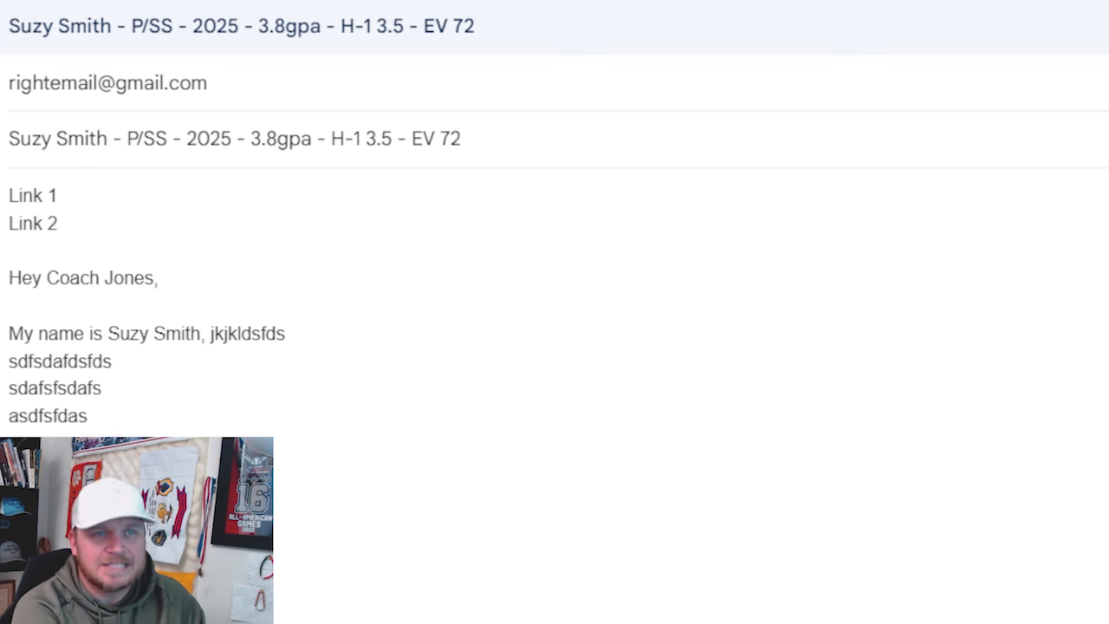
click(85, 416)
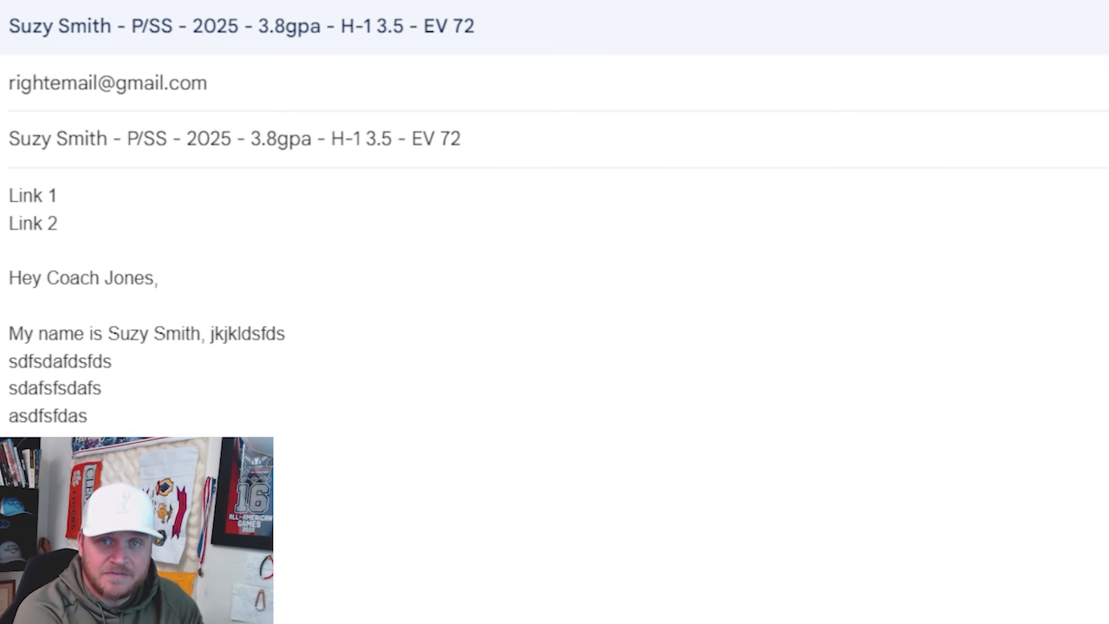
click(85, 415)
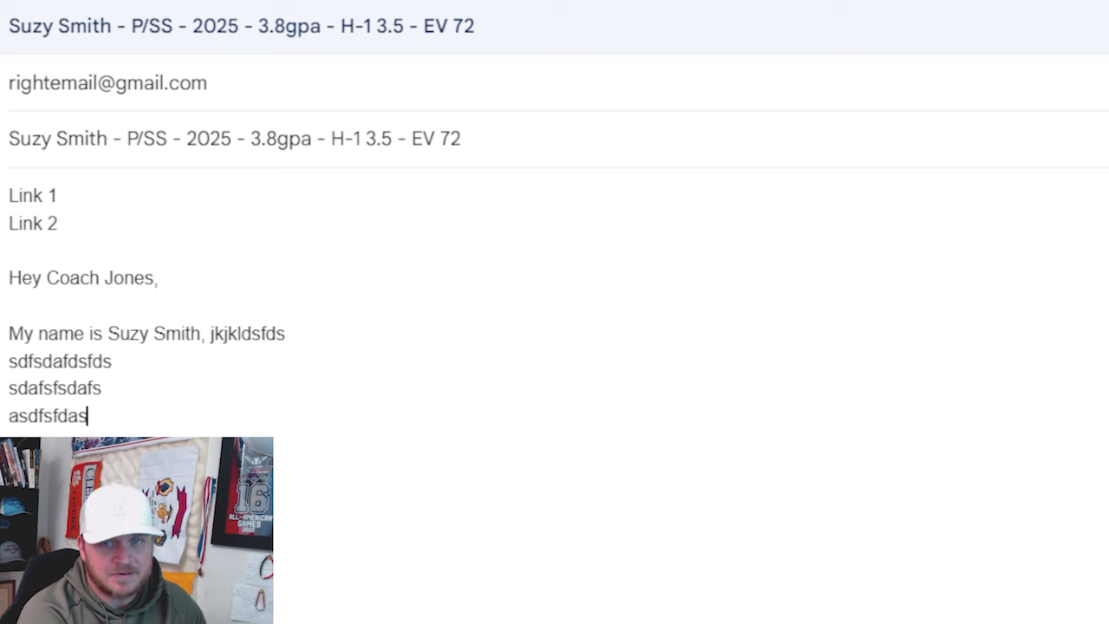